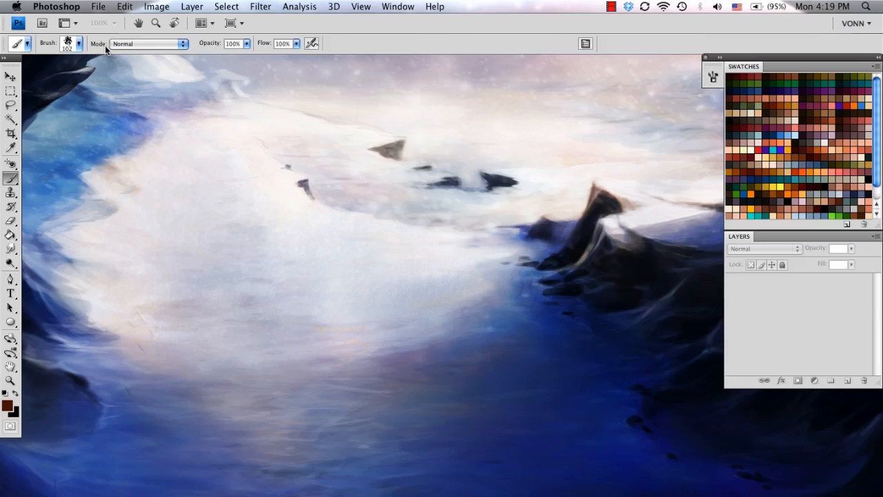
- Make a new document called BRUSH: 500×500 pixels, 300 ppi, white background
click(97, 6)
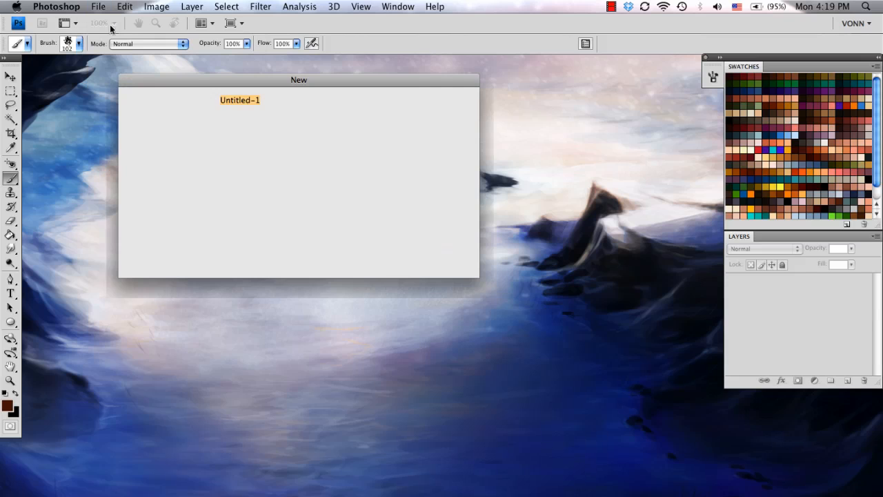
text(BR)
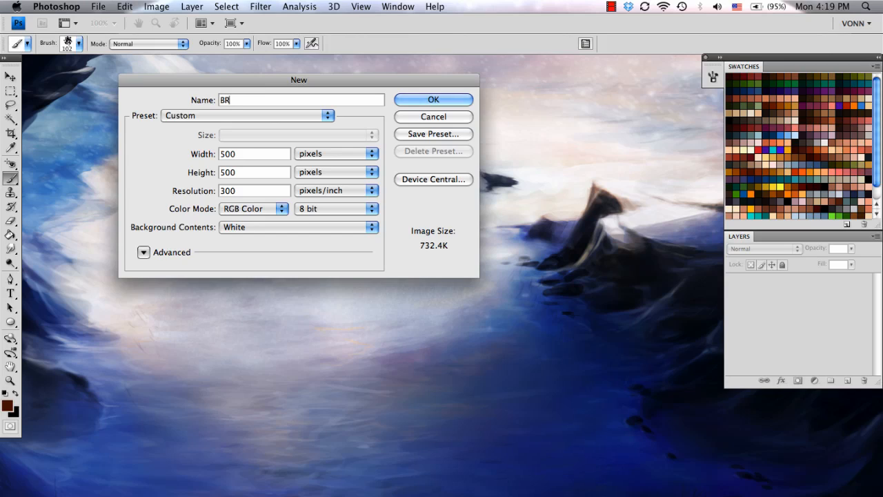
text(USH)
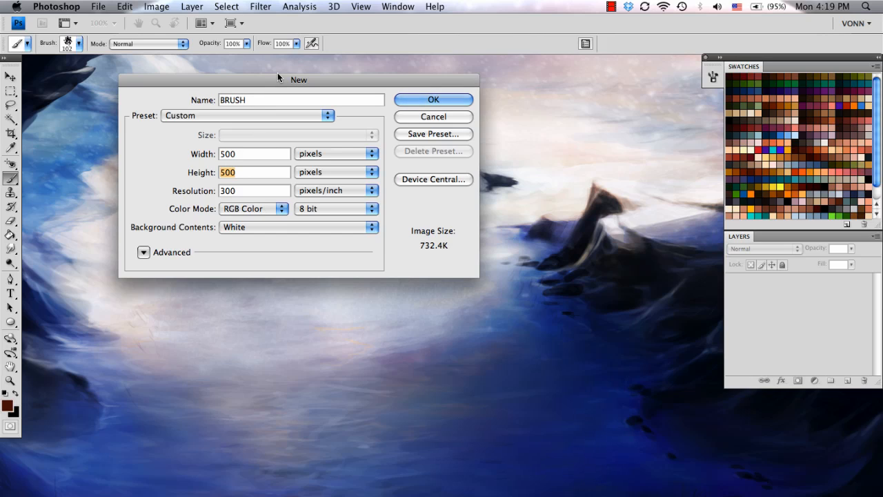
mouse_move(247, 189)
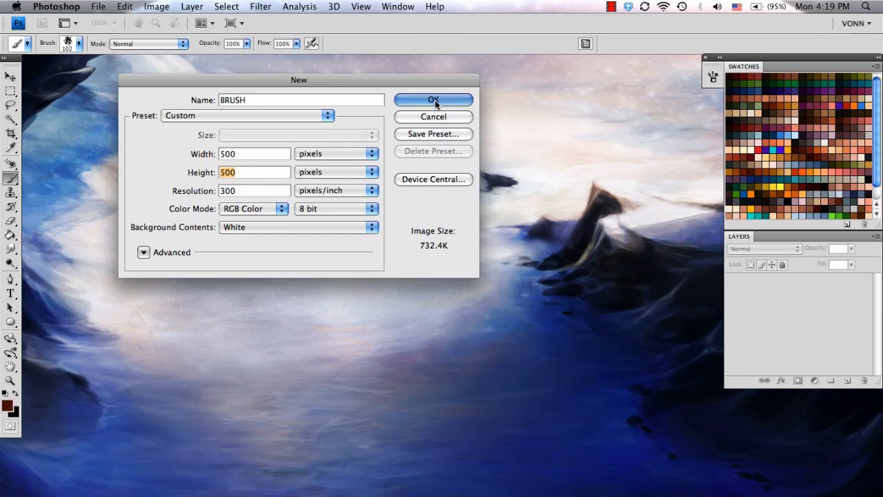
click(433, 99)
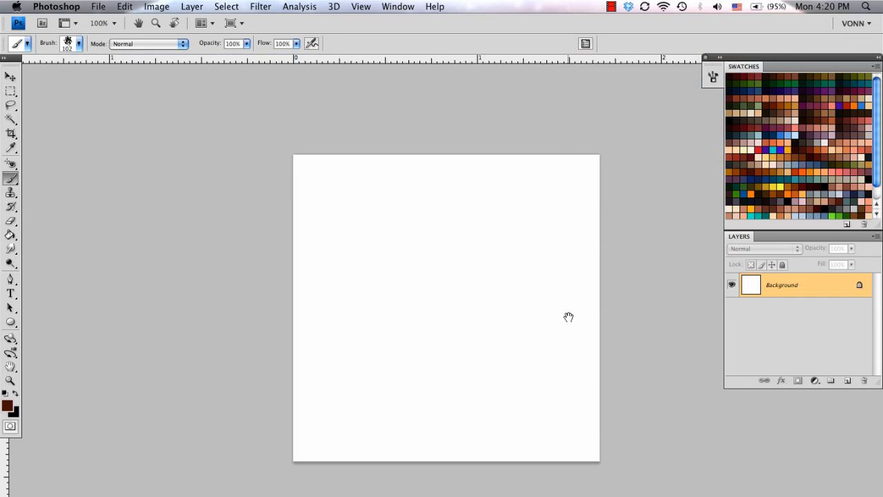
mouse_move(547, 278)
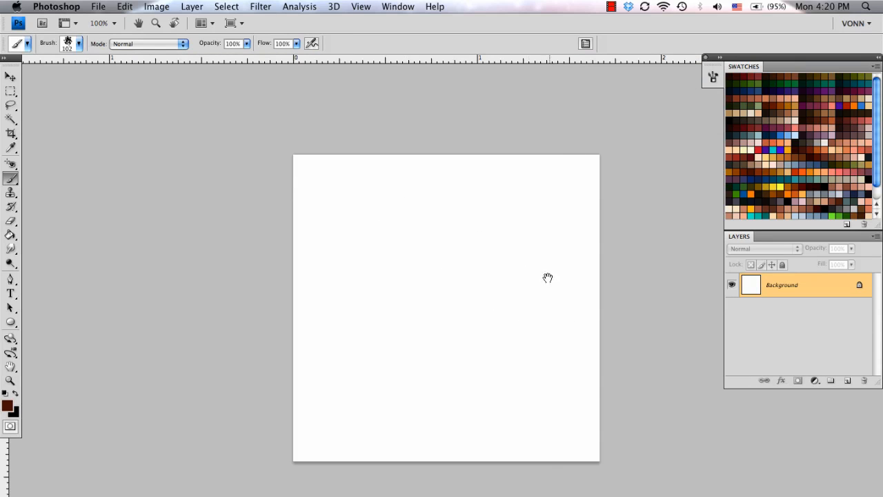
- Pick the 250 px hard round brush preset and reduce it to 68 px
drag(547, 277, 329, 200)
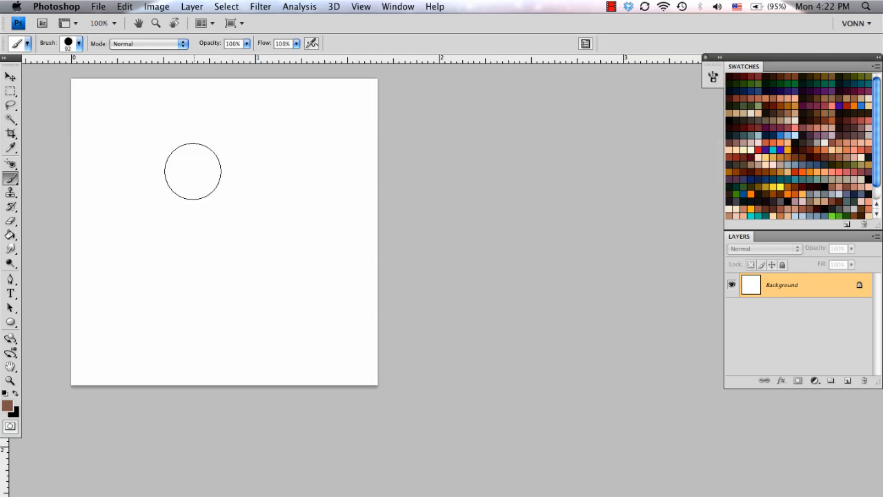
click(78, 44)
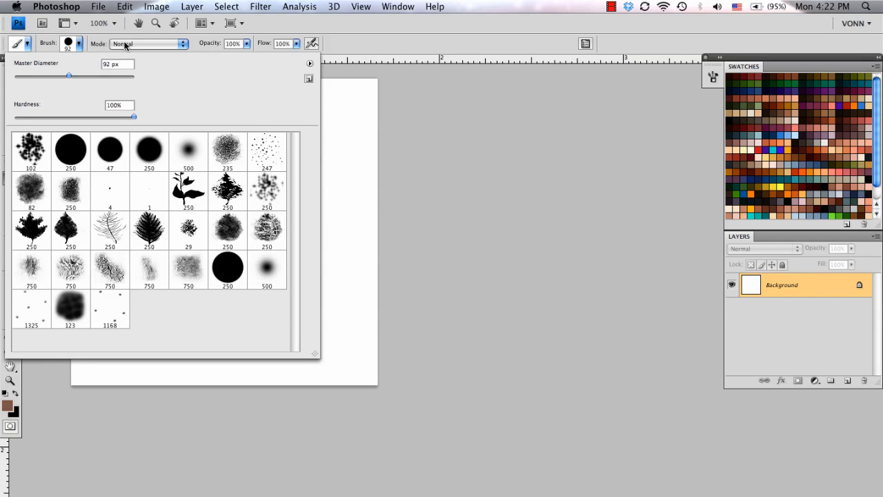
click(69, 150)
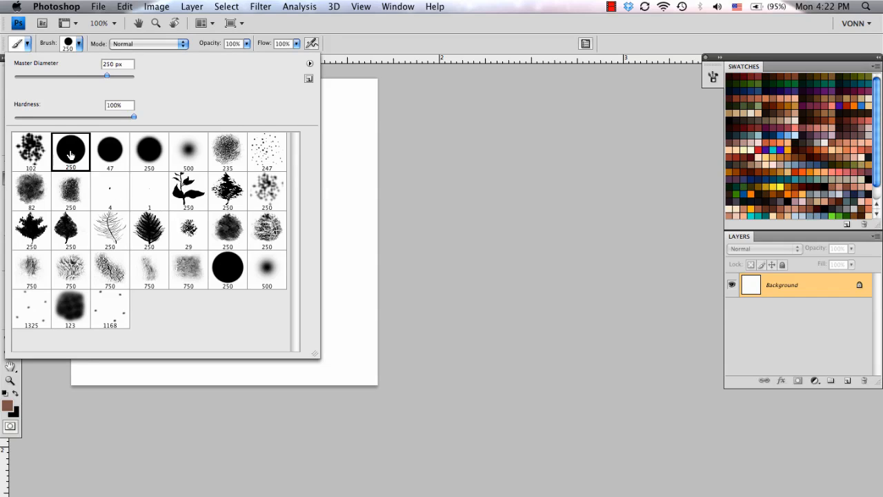
mouse_move(78, 134)
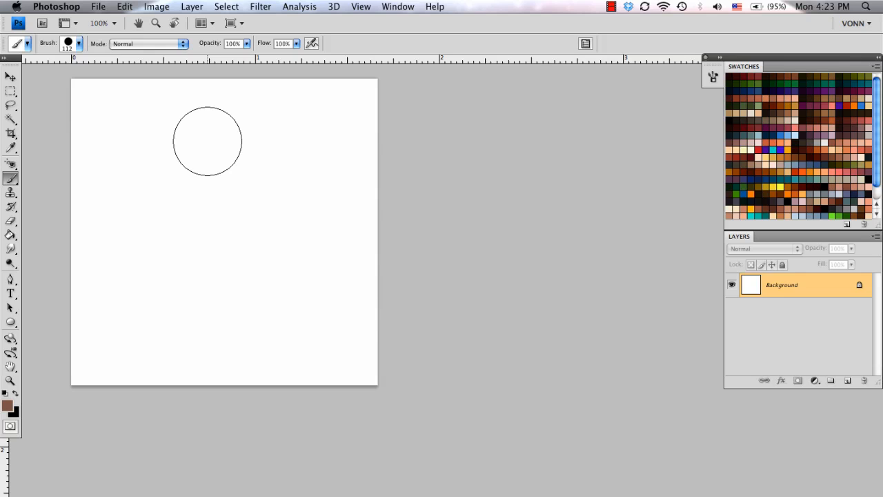
click(300, 184)
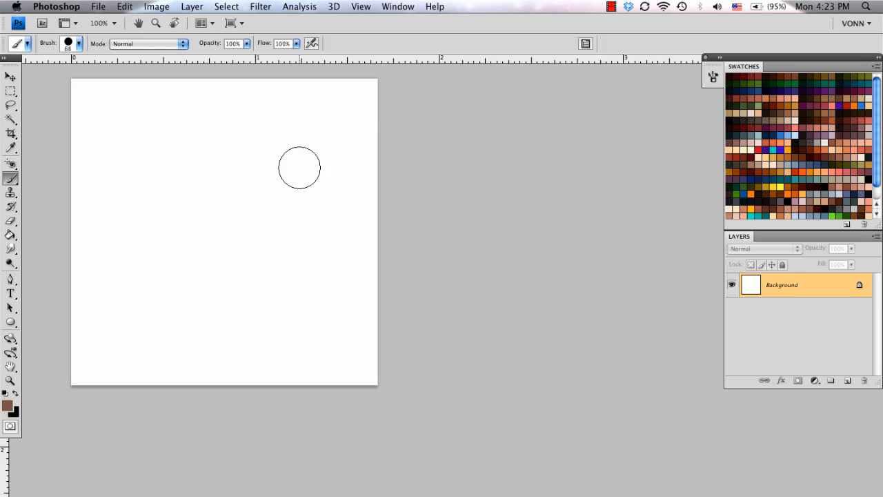
mouse_move(460, 133)
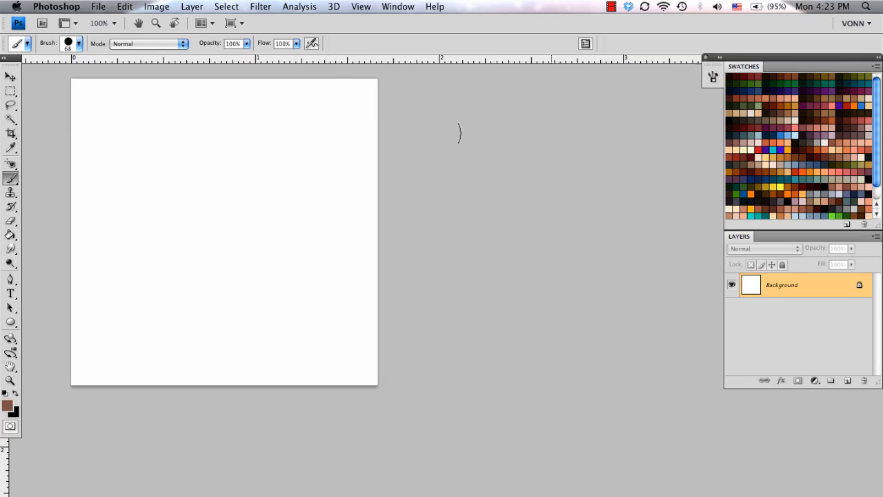
mouse_move(230, 78)
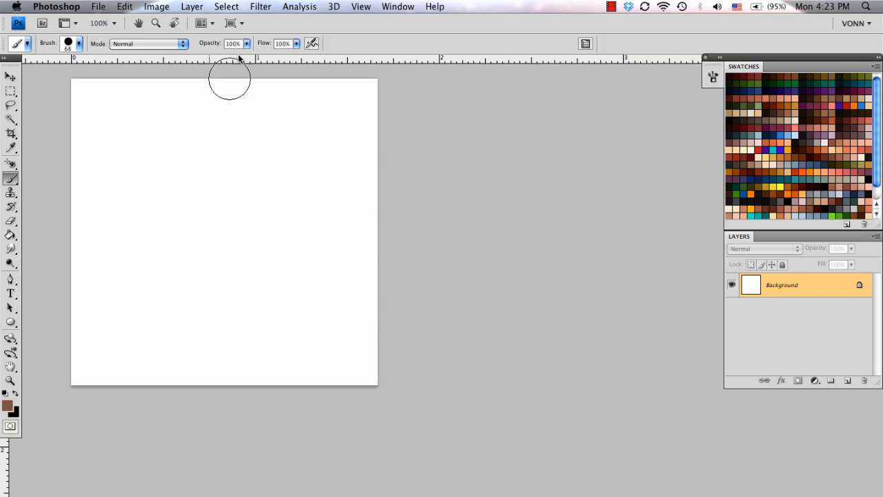
mouse_move(679, 86)
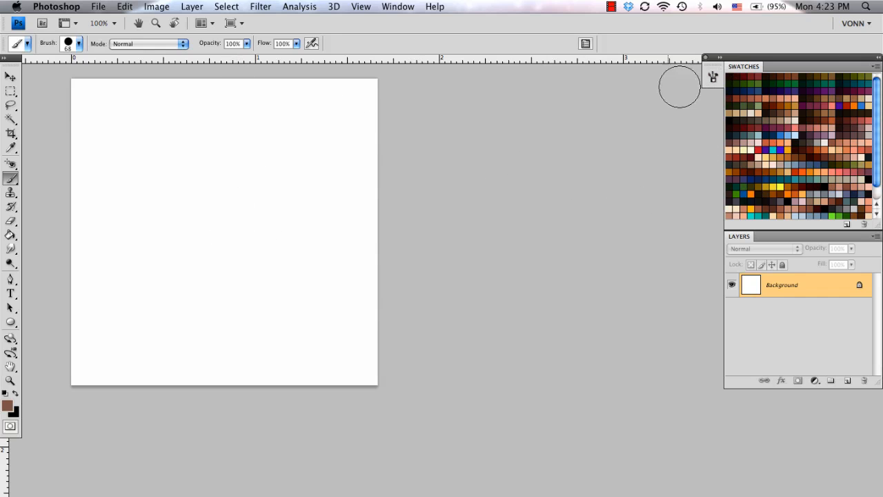
mouse_move(409, 115)
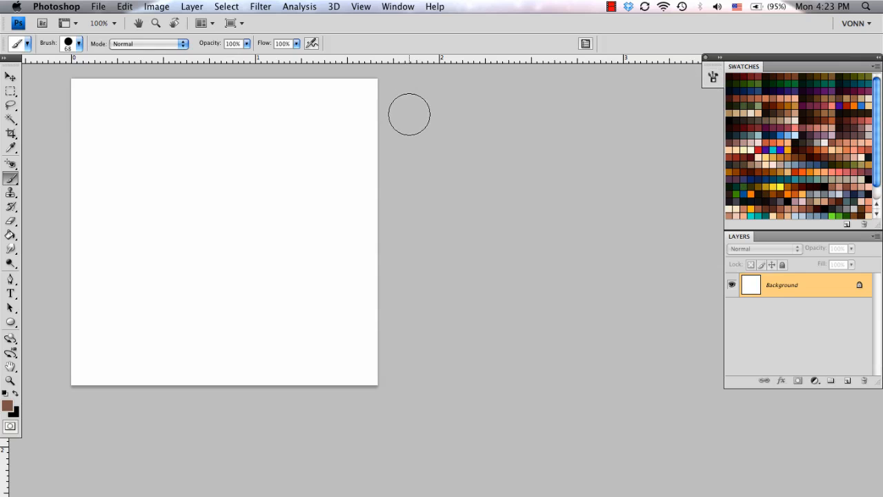
mouse_move(713, 88)
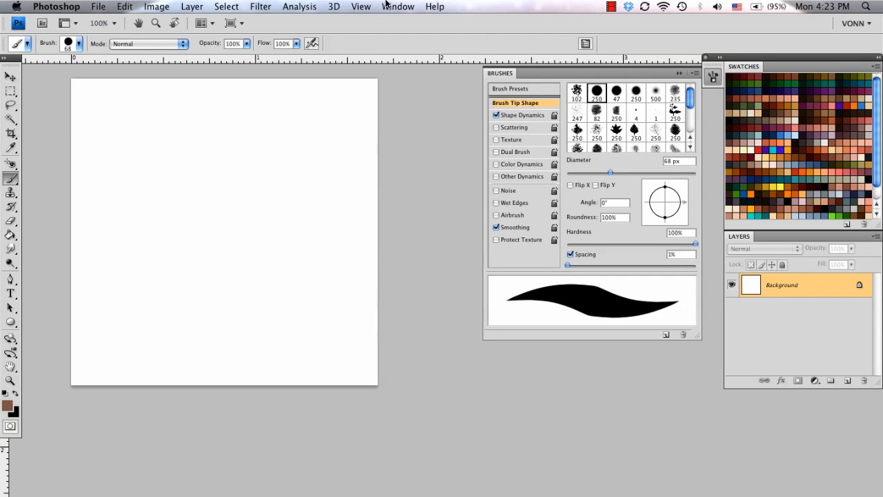
- Open the Brushes panel and view Scattering, Dual Brush, Color Dynamics, then Shape Dynamics
click(397, 6)
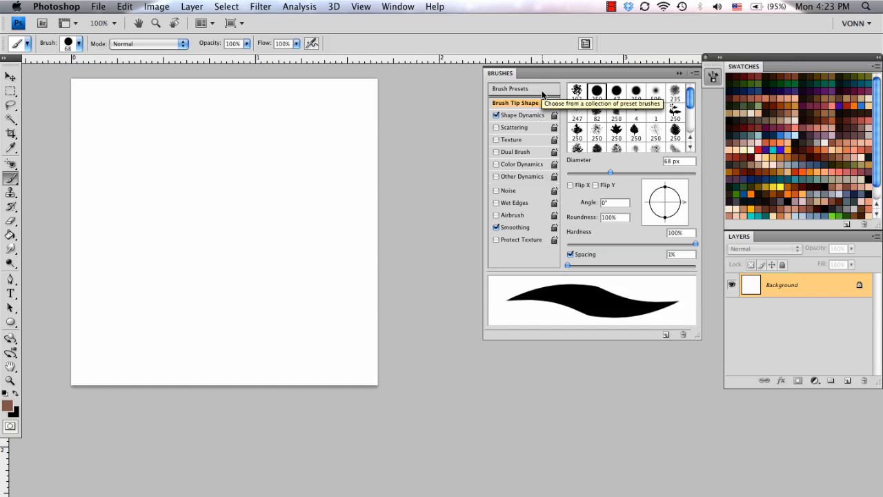
click(512, 127)
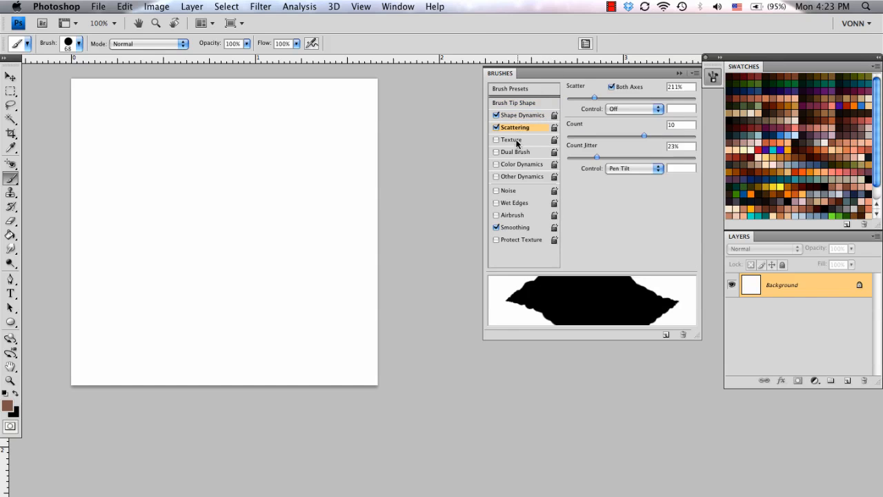
click(516, 152)
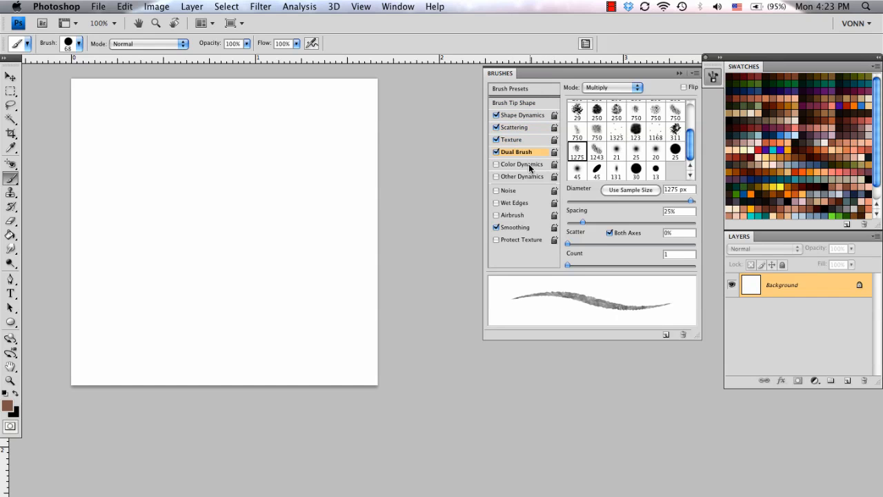
click(523, 164)
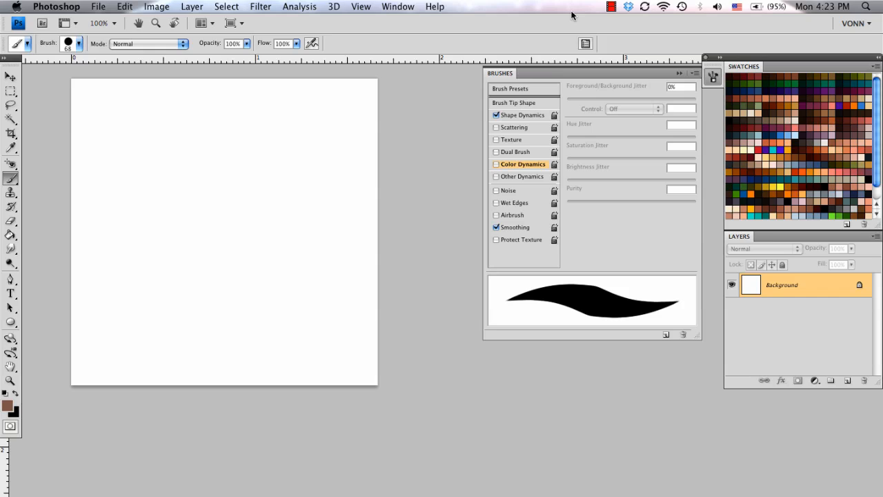
mouse_move(521, 115)
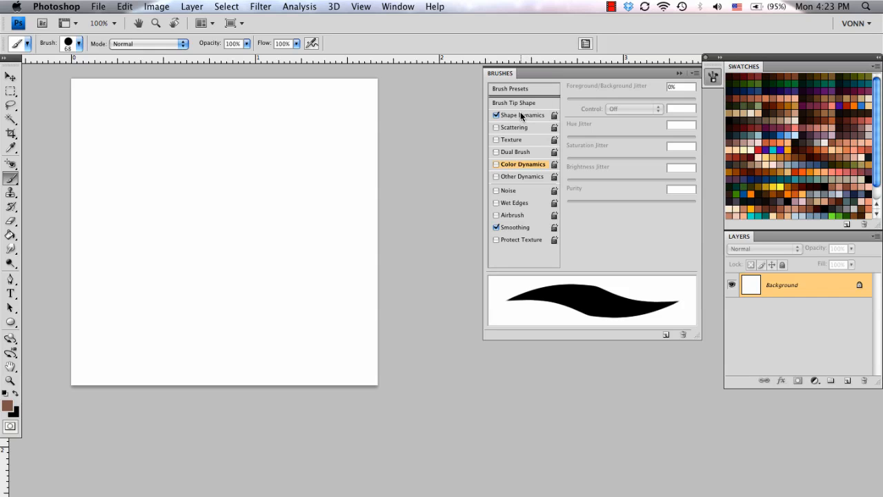
mouse_move(510, 78)
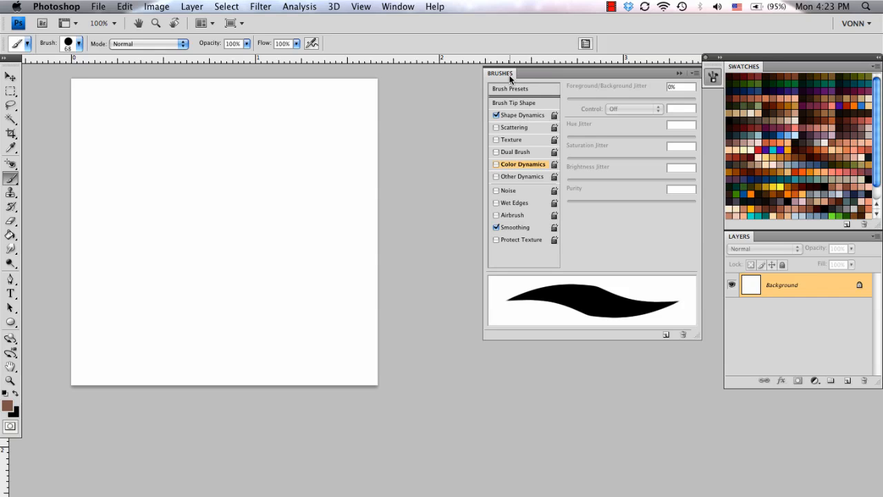
mouse_move(520, 110)
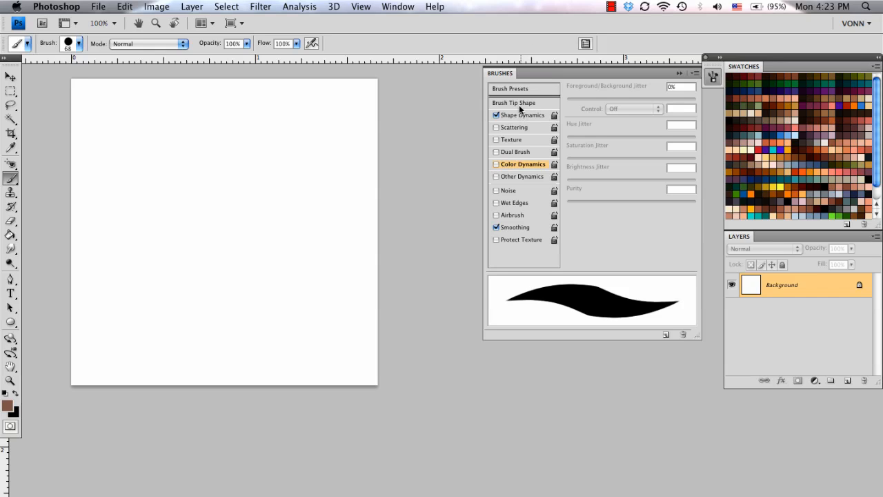
click(523, 114)
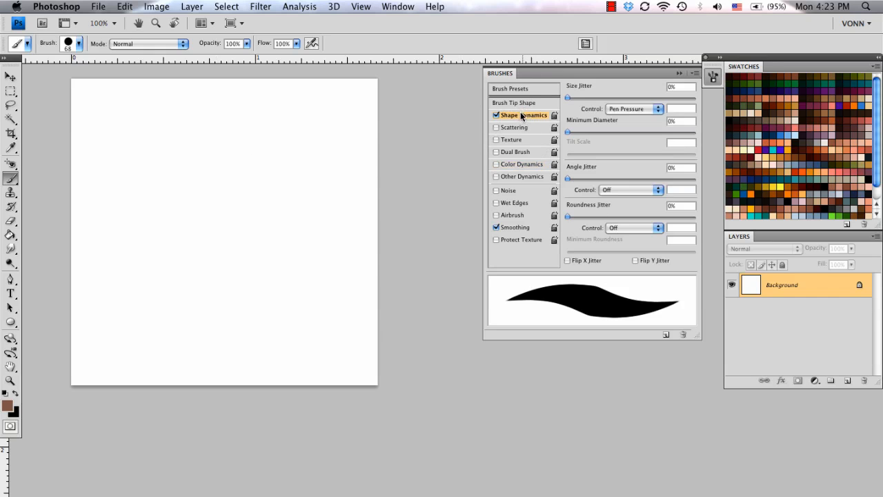
- Set the brush tip to 68 px diameter, 8% roundness and 1% spacing, and clear the canvas
click(515, 102)
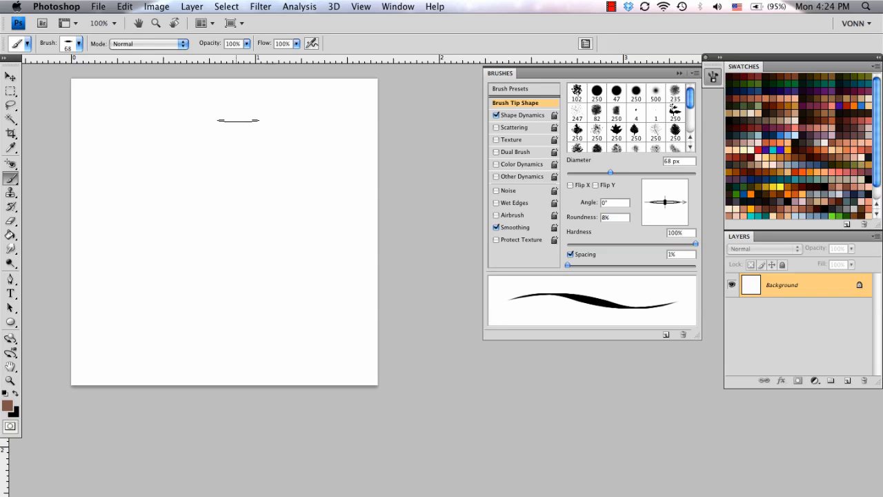
drag(220, 114, 265, 200)
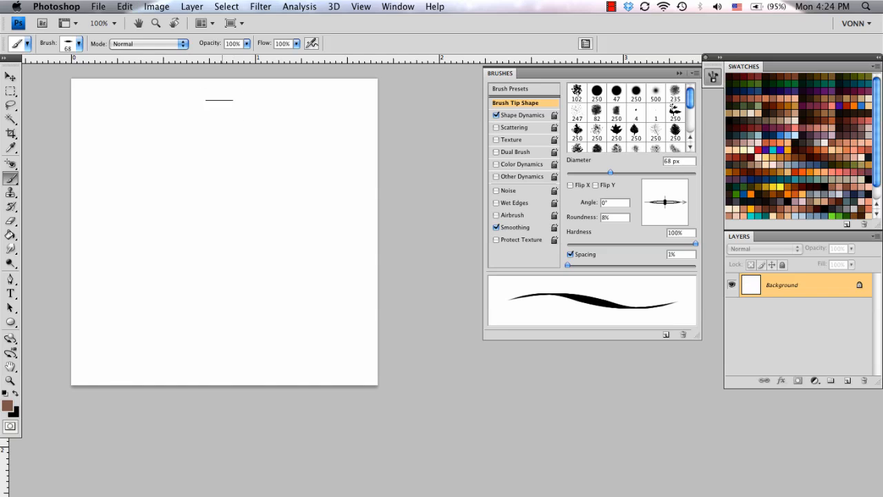
drag(221, 97, 239, 387)
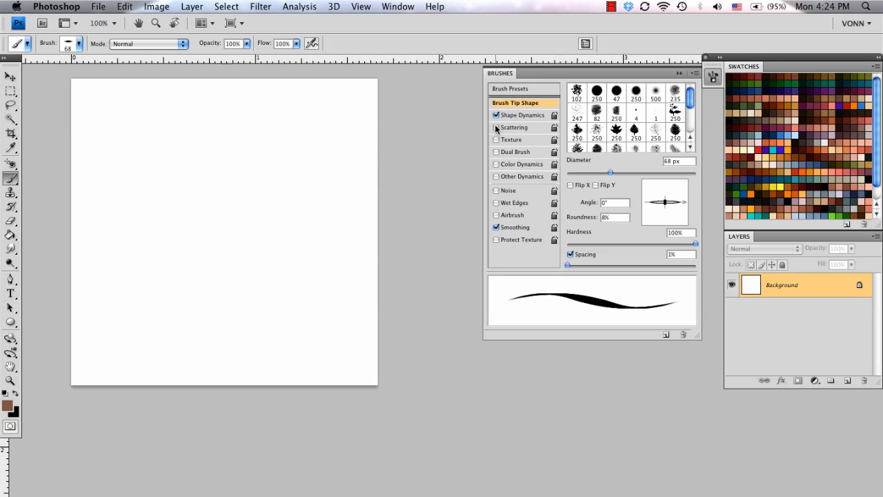
- Enable Scattering at 464% plus Other Dynamics, then paint a brown test stroke
click(513, 127)
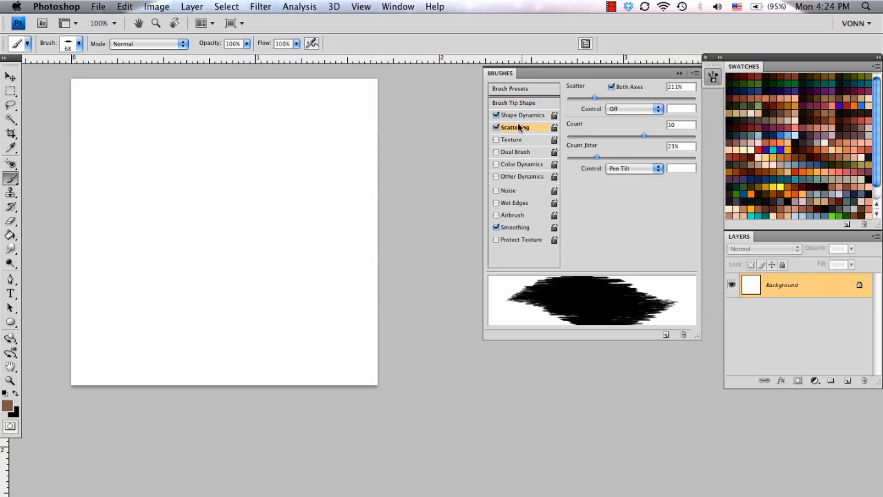
drag(245, 110, 228, 280)
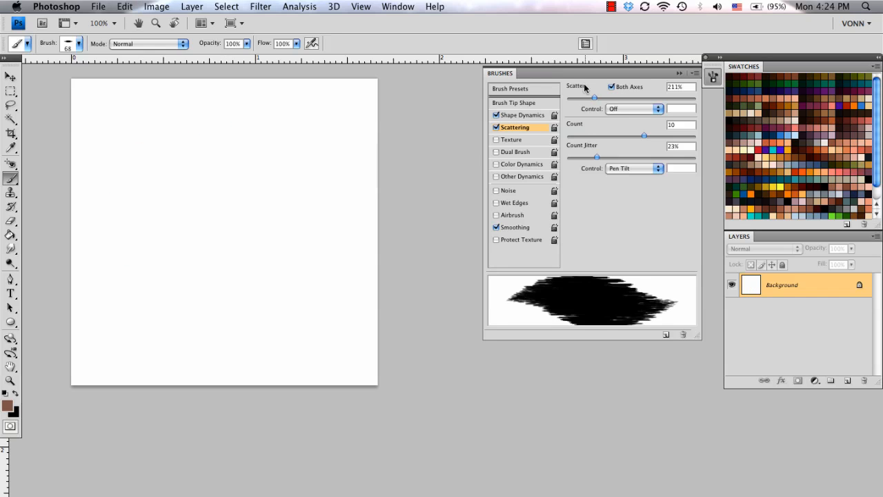
drag(594, 98, 626, 97)
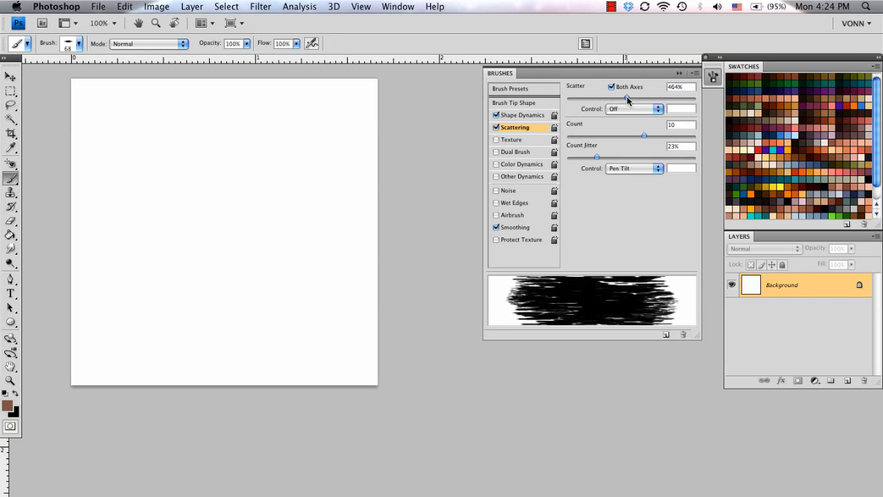
drag(627, 97, 576, 96)
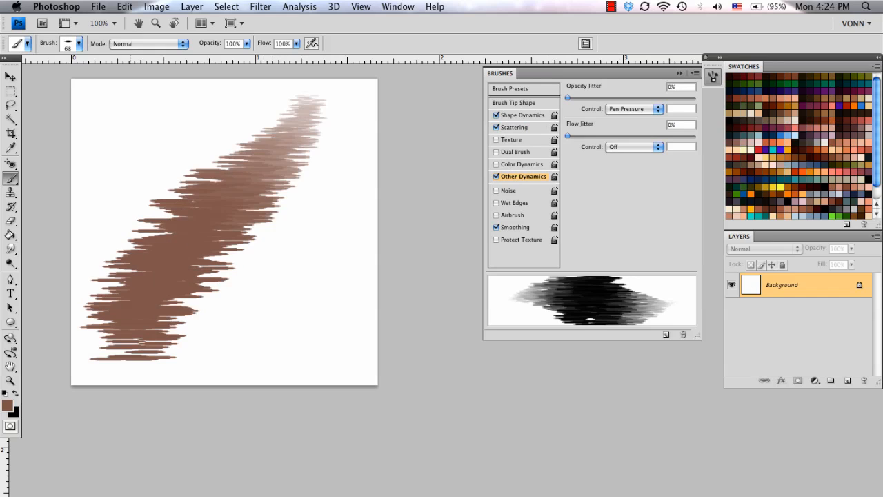
- Paint another scattered test stroke, then clear the strokes from the canvas
click(207, 175)
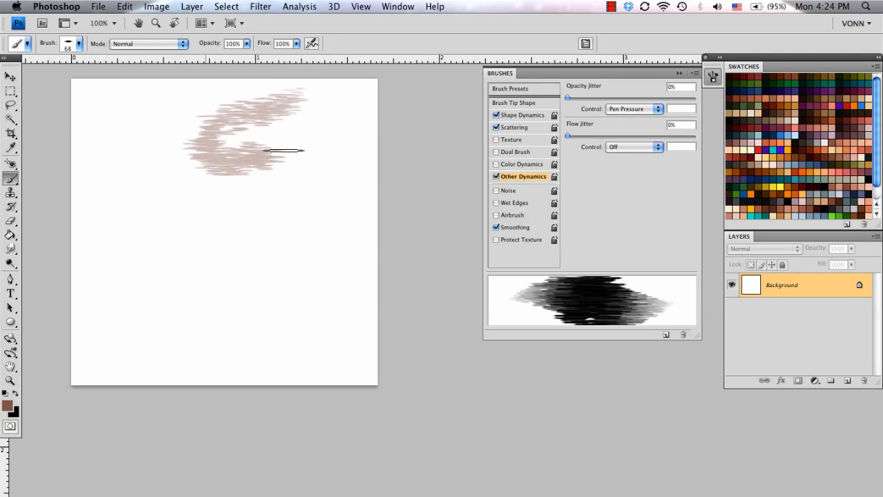
drag(262, 145, 248, 310)
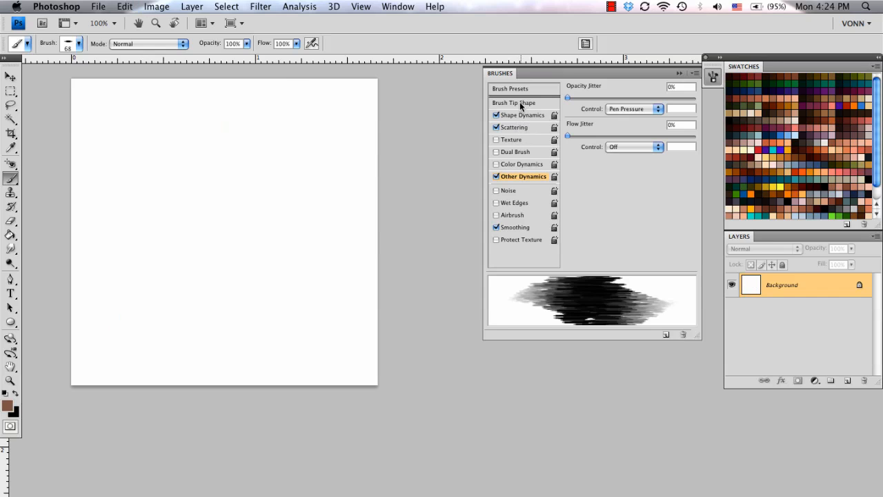
mouse_move(522, 109)
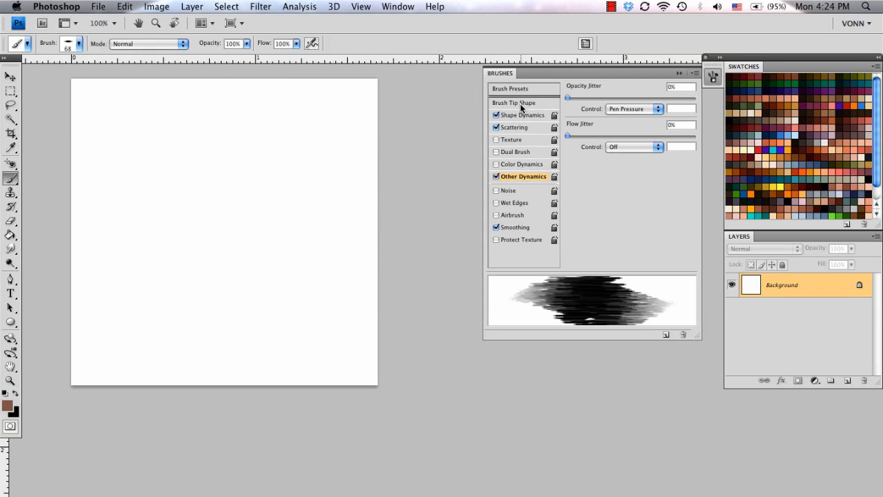
- Set Shape Dynamics angle jitter to about 7%, controlled by Pen Pressure
click(513, 102)
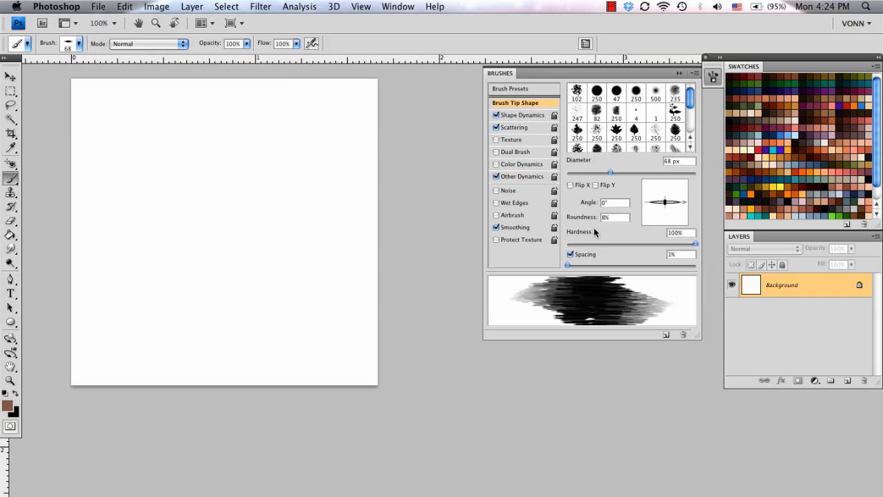
click(522, 115)
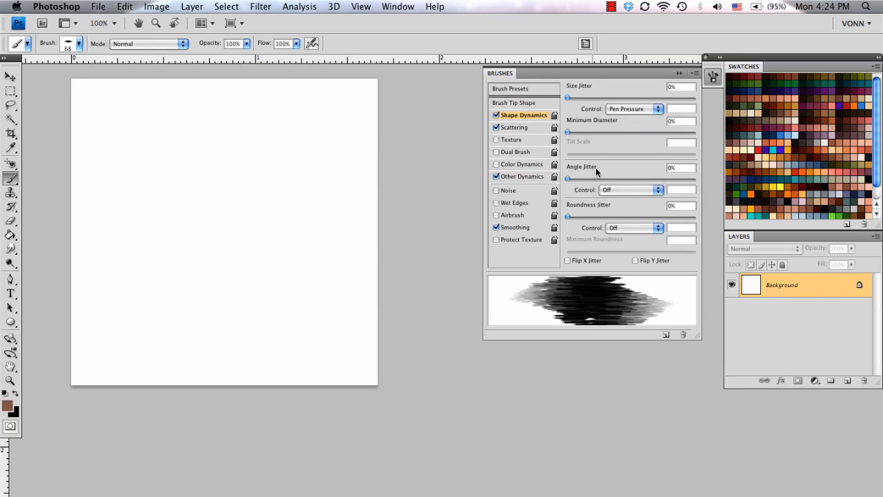
click(631, 190)
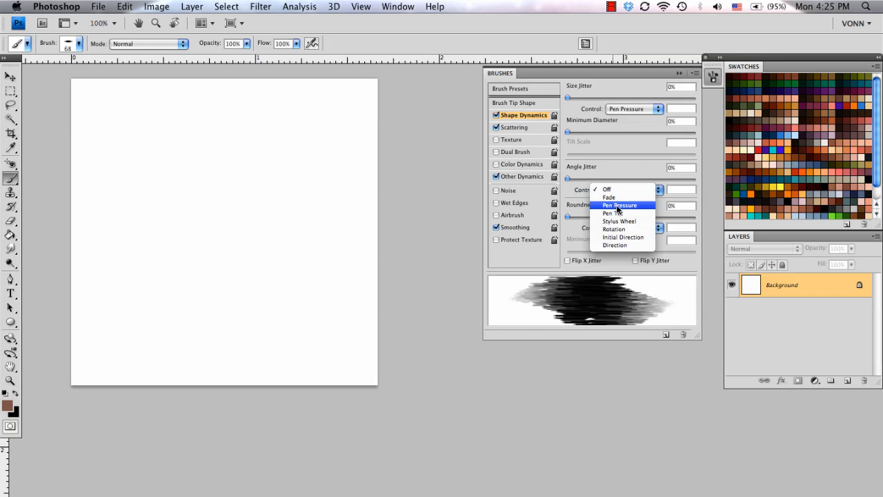
click(618, 205)
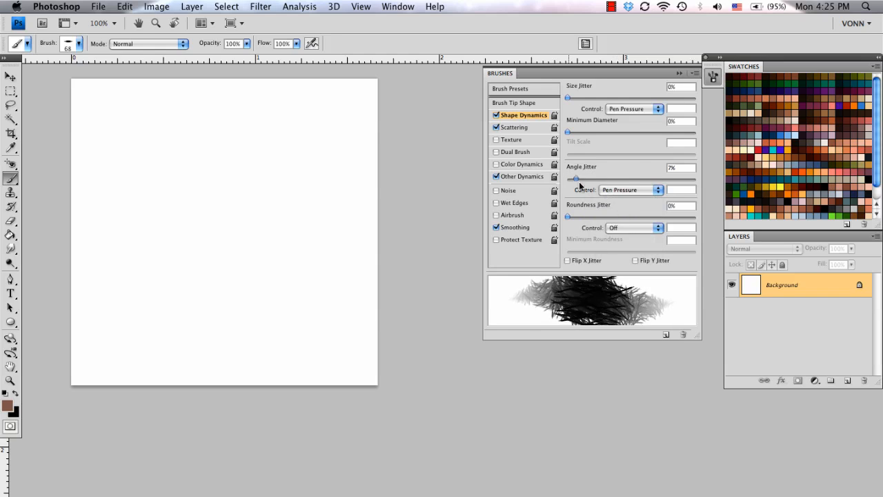
drag(576, 178, 621, 178)
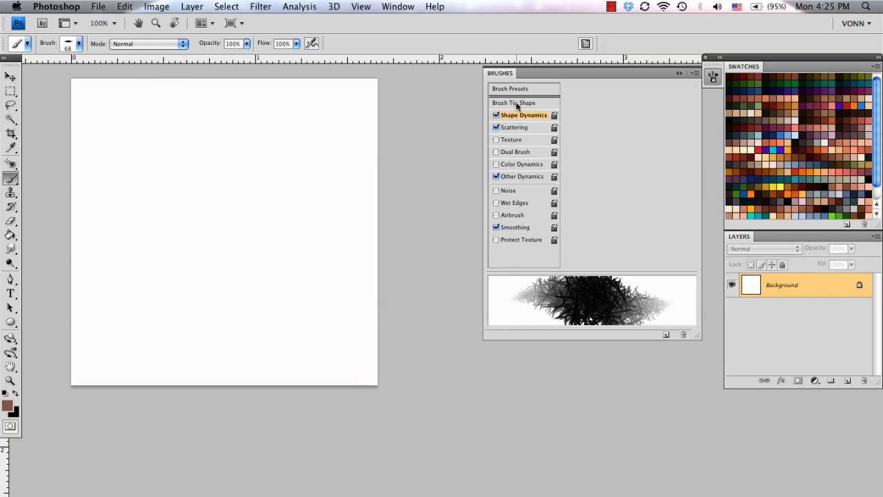
- Flatten the brush tip to 4% roundness and enlarge its diameter to 115 px
click(513, 102)
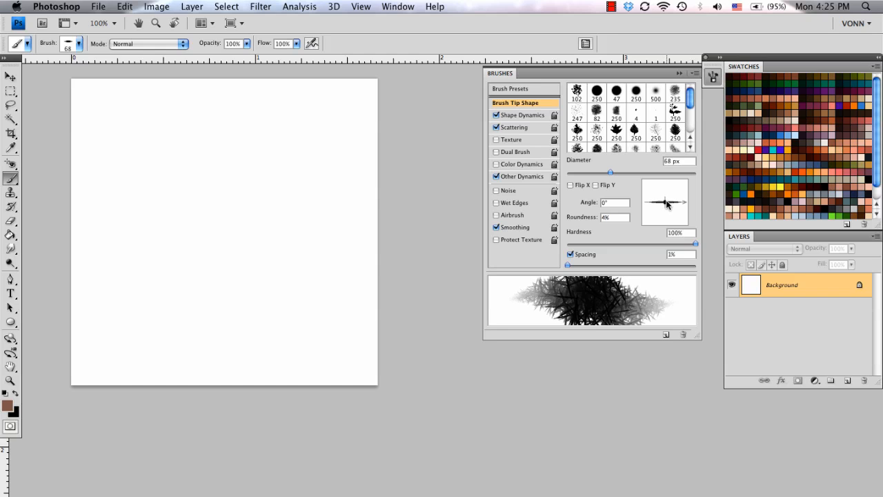
drag(232, 273, 272, 273)
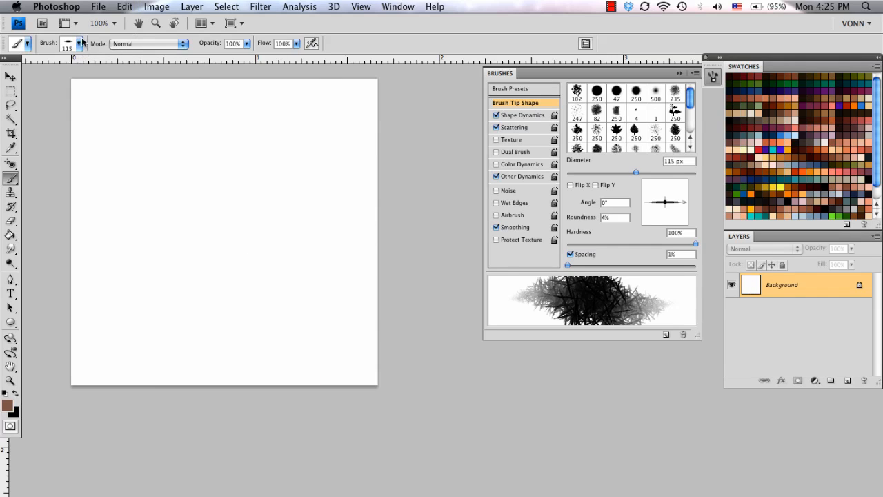
- Save the current spiky brush as a preset named 'New Brush'
click(78, 43)
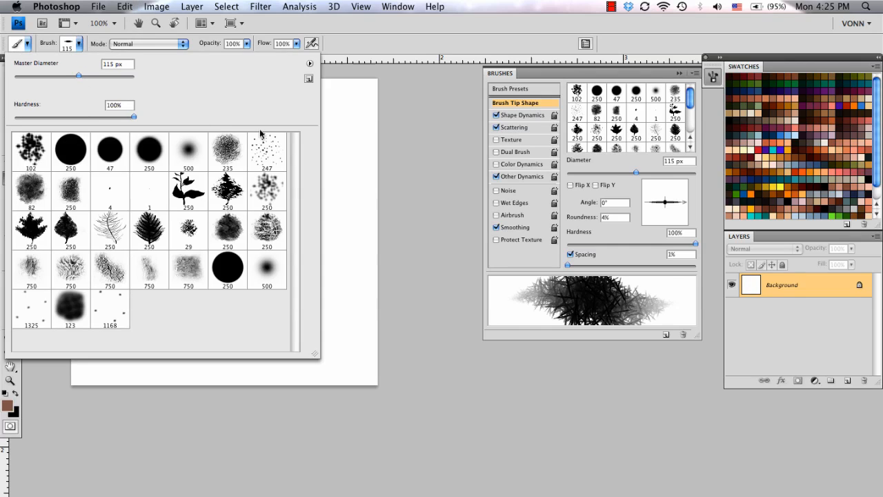
mouse_move(212, 57)
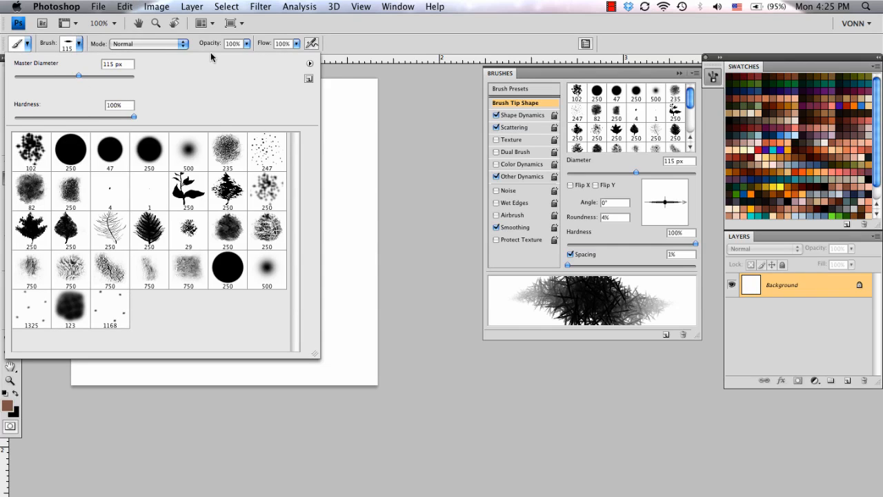
mouse_move(90, 128)
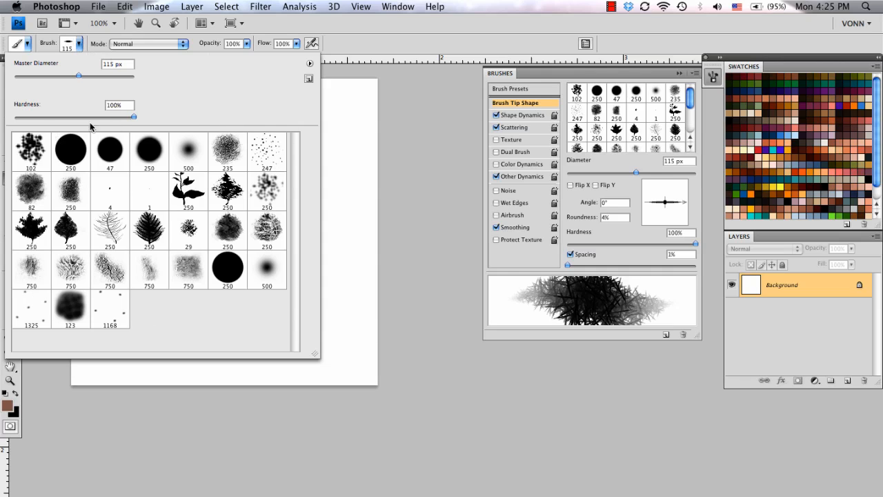
mouse_move(269, 97)
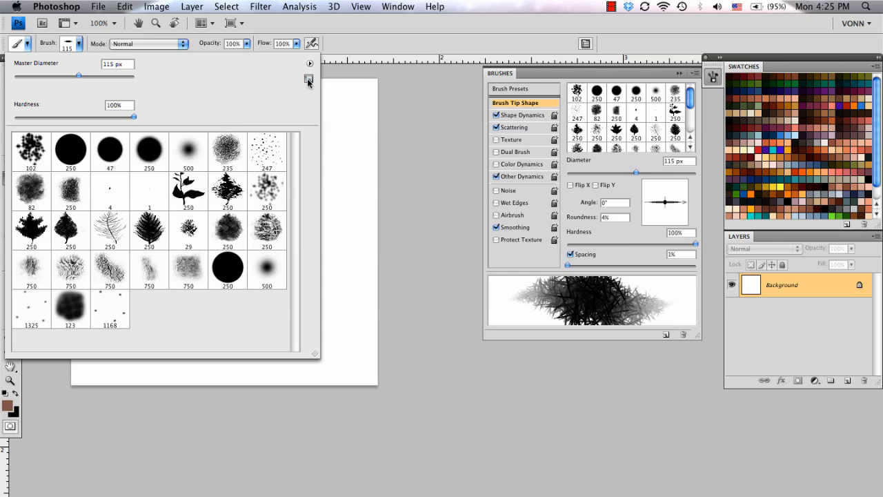
click(308, 78)
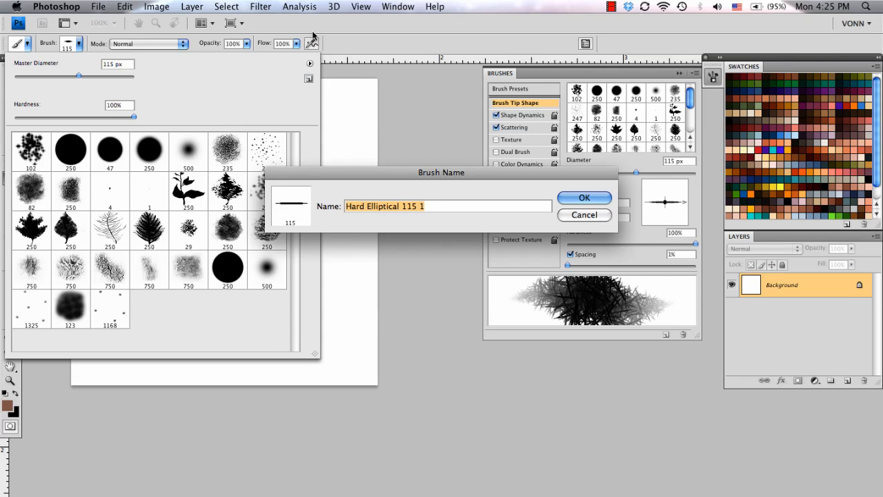
text(New)
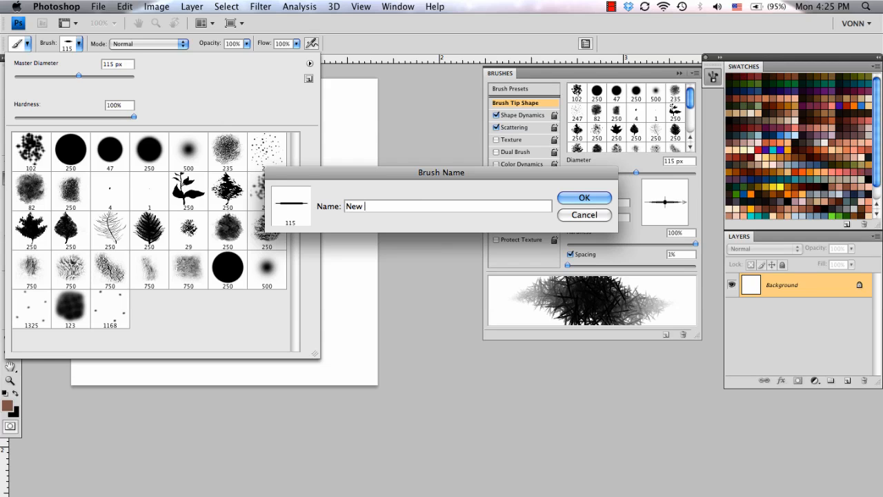
text(Brush)
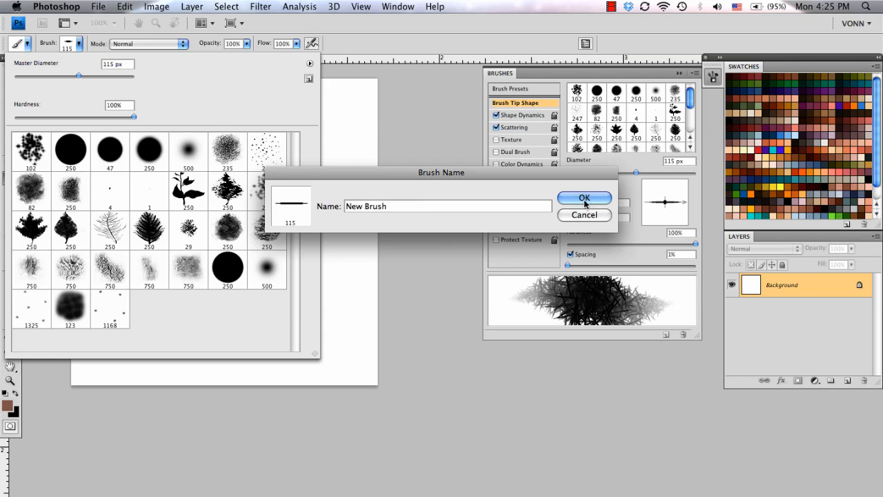
click(584, 198)
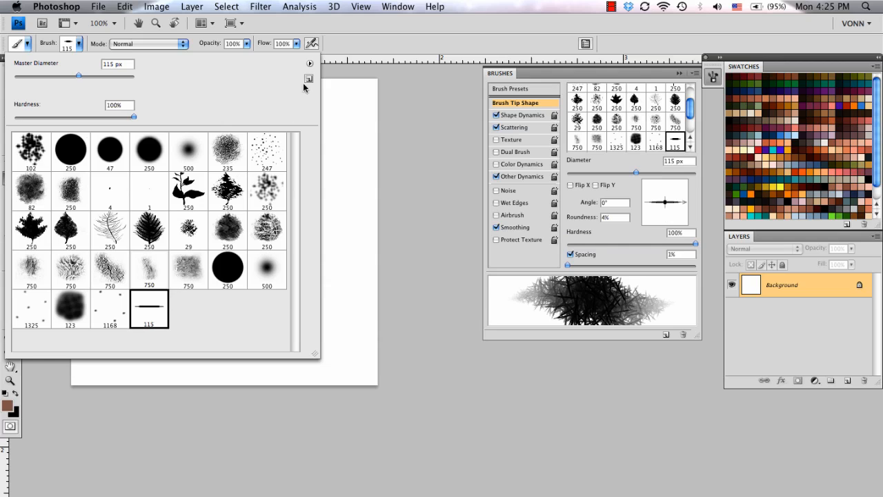
mouse_move(310, 63)
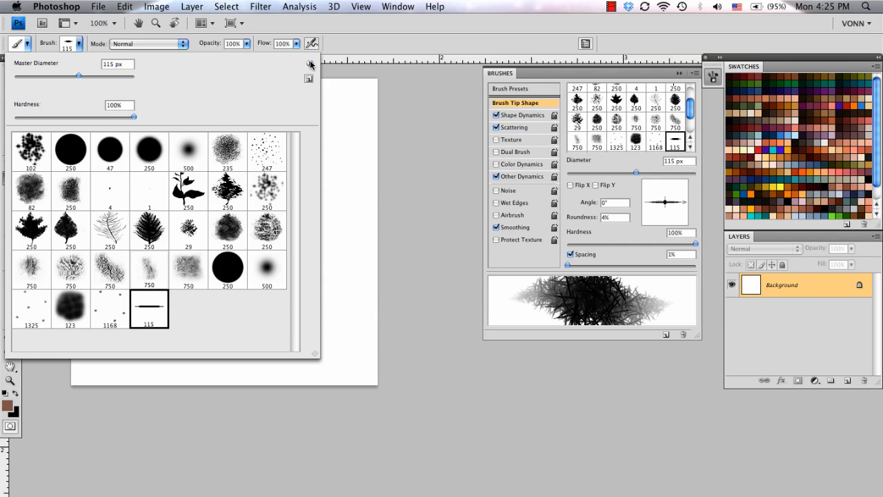
- Review the brush set with the new 115 px preset in the Preset Manager, then close it
click(310, 63)
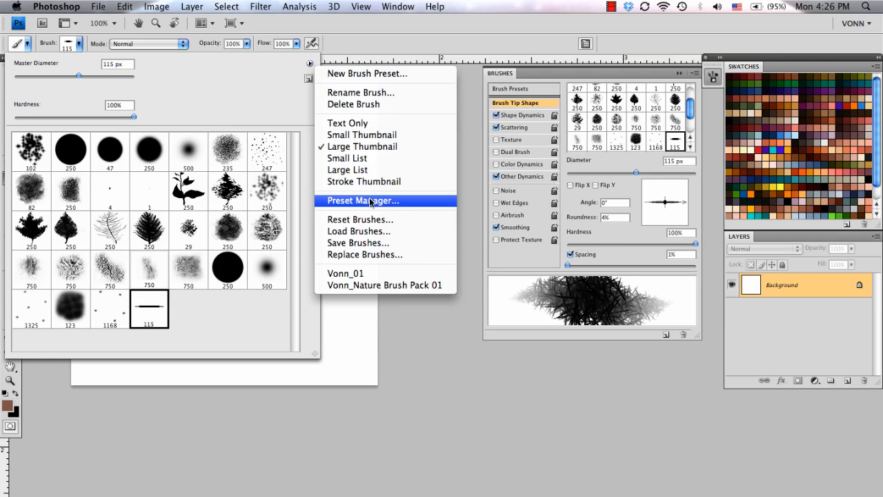
click(362, 200)
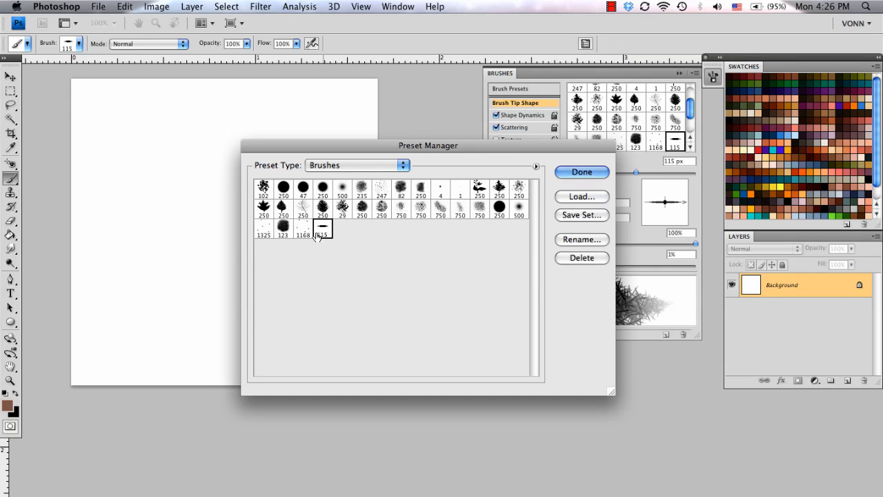
click(582, 172)
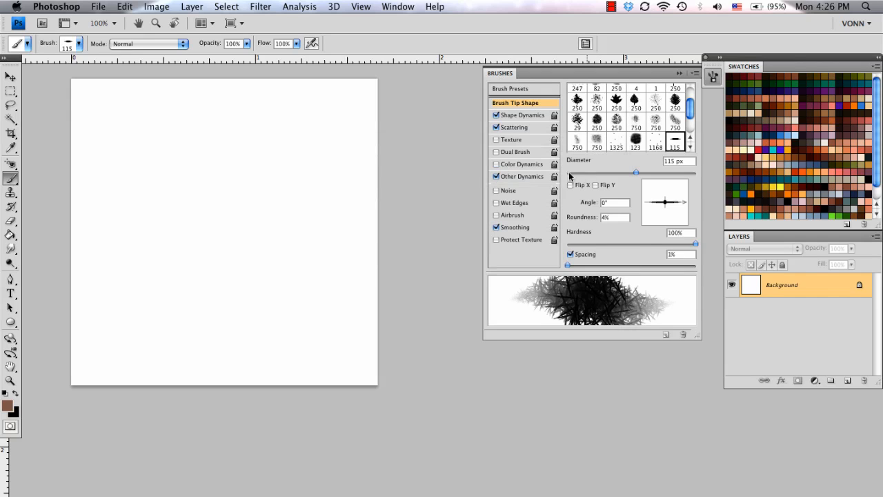
click(77, 43)
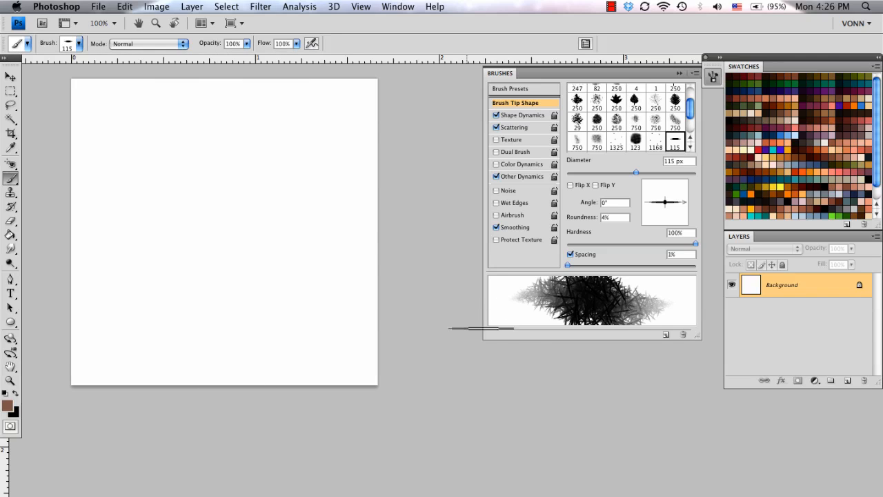
mouse_move(400, 150)
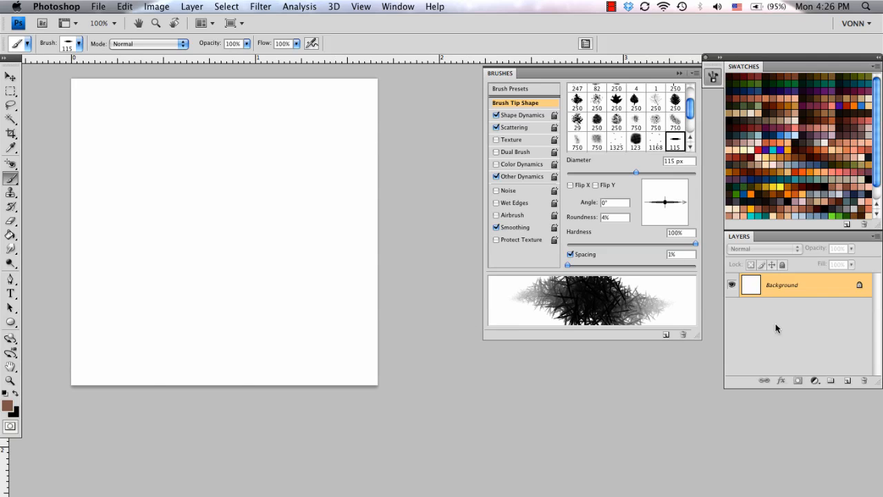
- Add Layer 1 and paint a large spiky black ball across the canvas
click(846, 380)
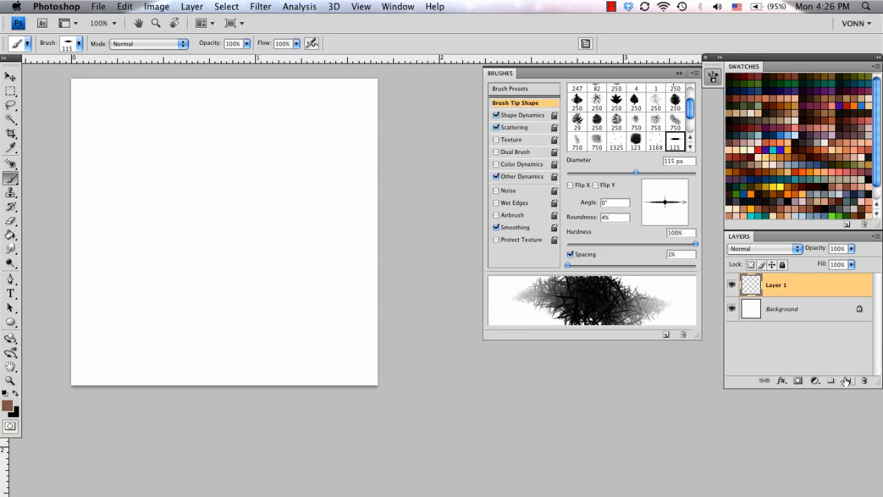
drag(349, 163, 417, 164)
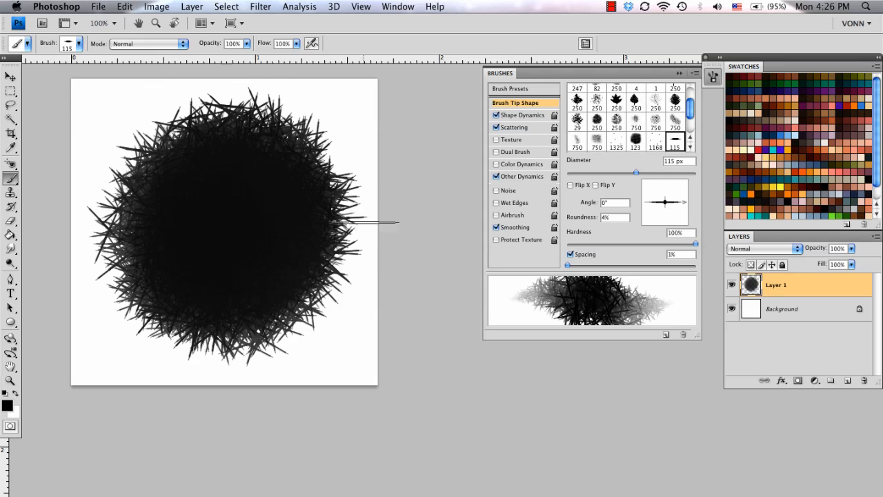
- Define the painted spiky ball as a 459 px brush preset named 'new brush 2'
click(125, 6)
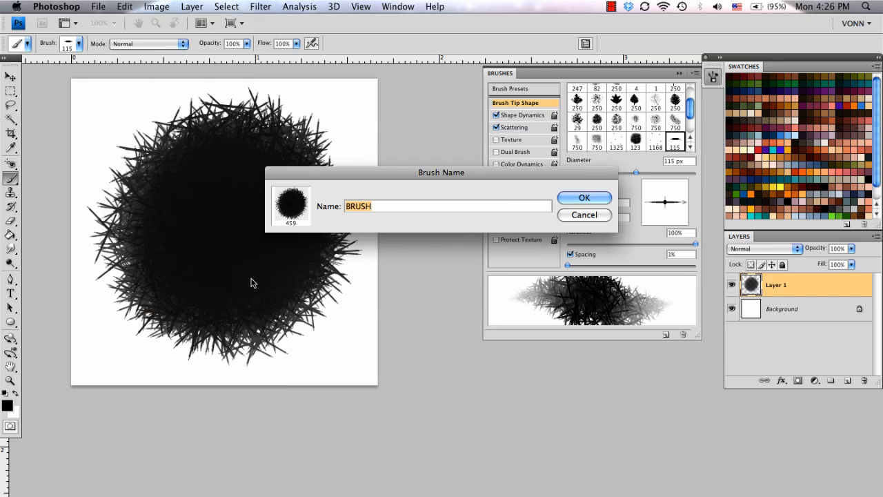
text(new)
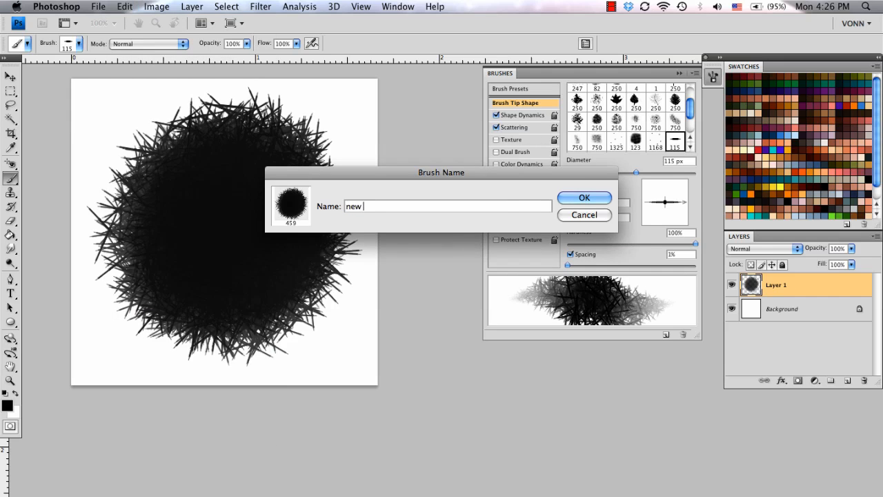
text(brush 2)
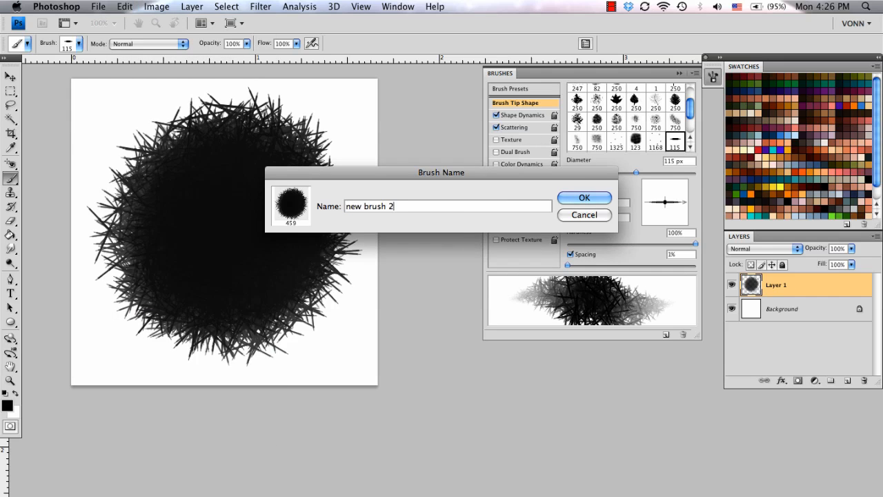
click(584, 197)
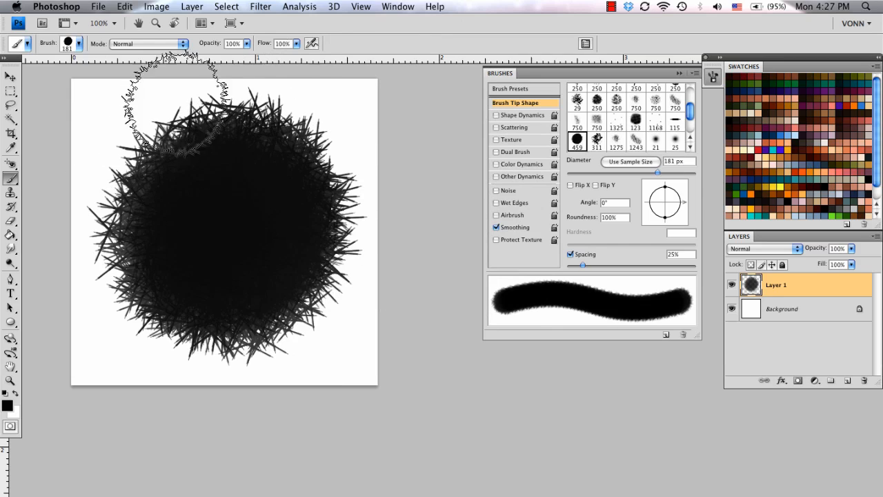
- Select the 459 px spiky brush preset and hide Layer 1
click(78, 43)
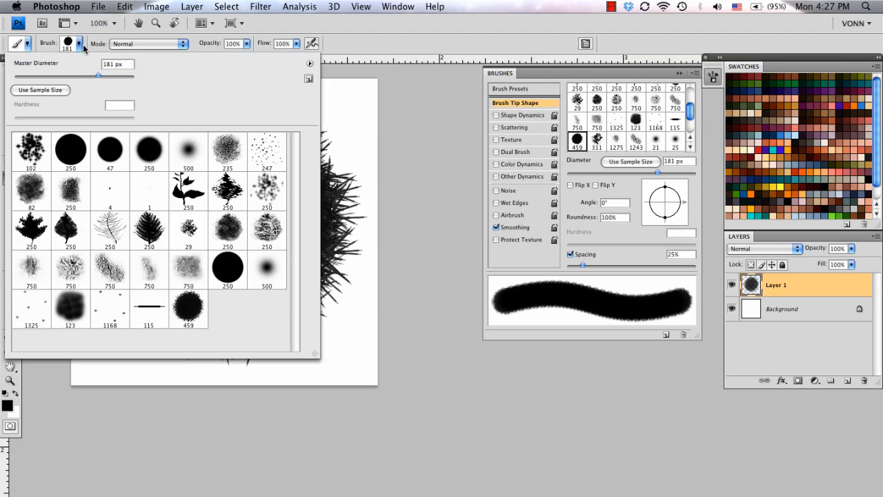
mouse_move(187, 313)
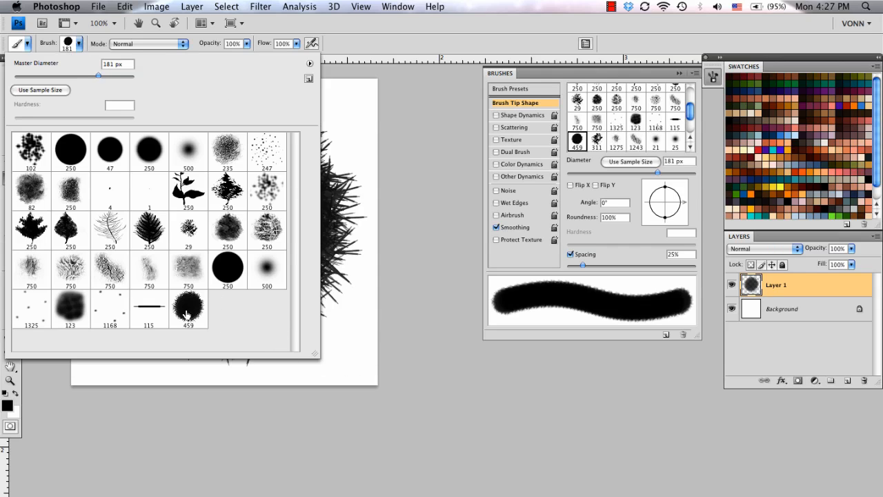
click(188, 309)
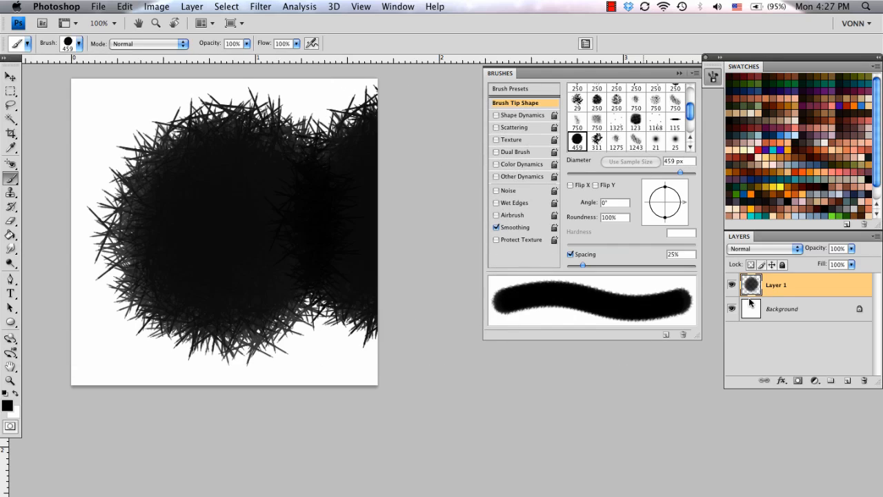
click(845, 380)
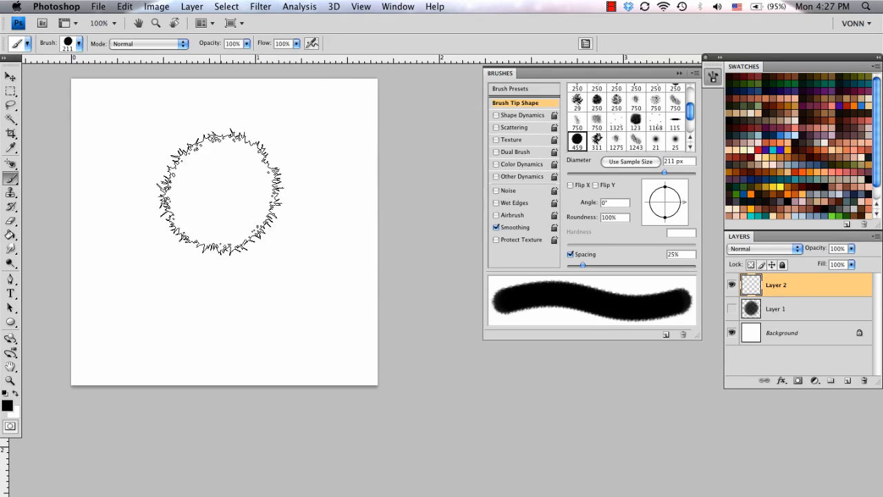
- Enable Shape Dynamics and Other Dynamics, view Scattering, and shrink the brush to about 184 px
click(78, 43)
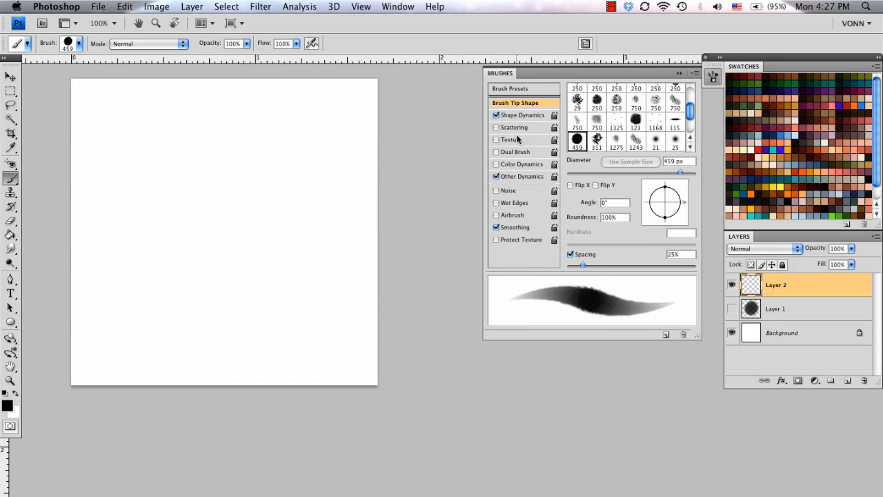
click(514, 126)
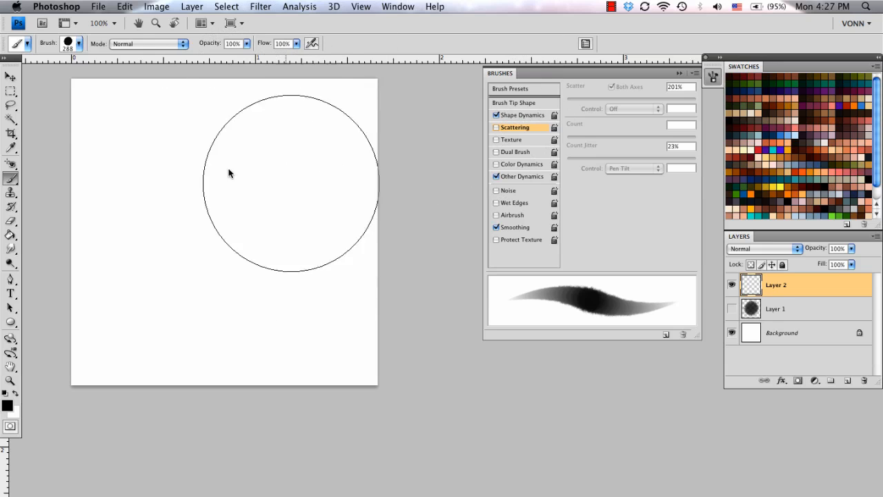
drag(293, 131, 248, 276)
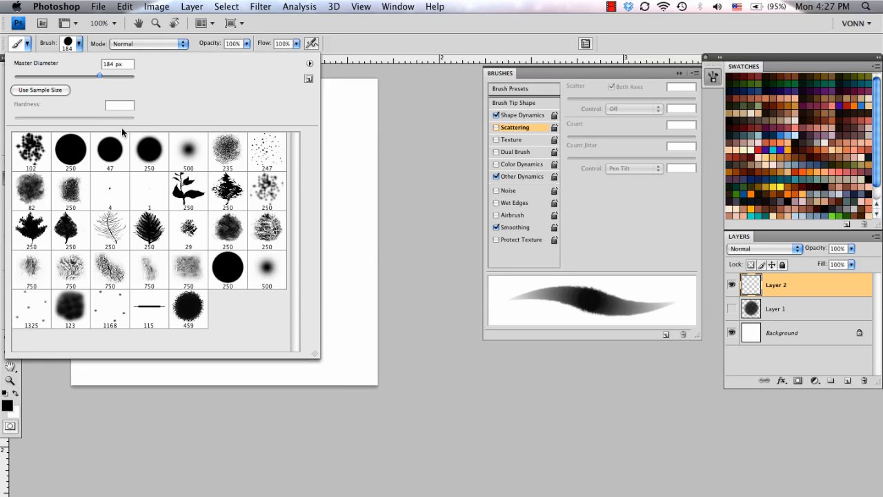
mouse_move(310, 81)
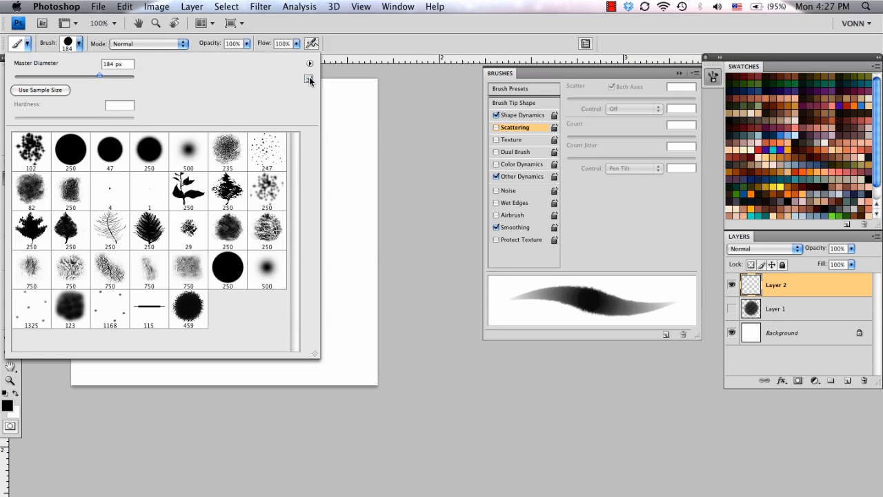
- Save the 184 px dynamic brush as preset 'new brush 2 1' and compare both presets
click(309, 78)
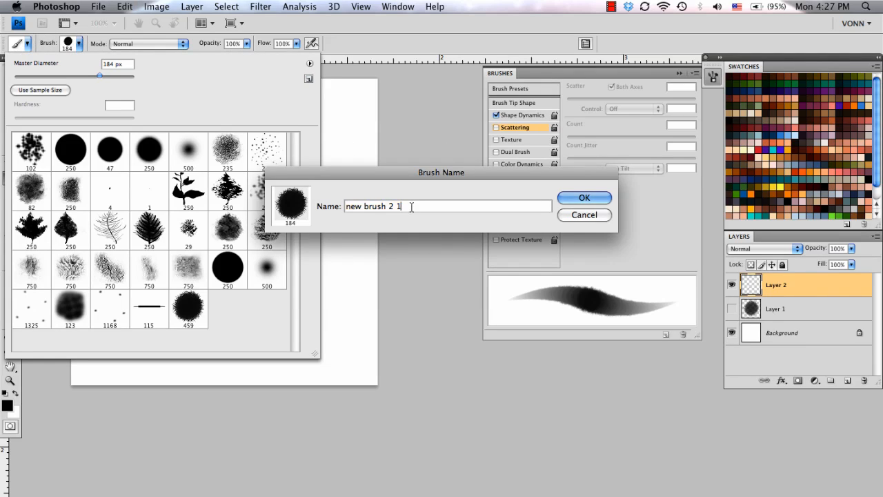
click(583, 197)
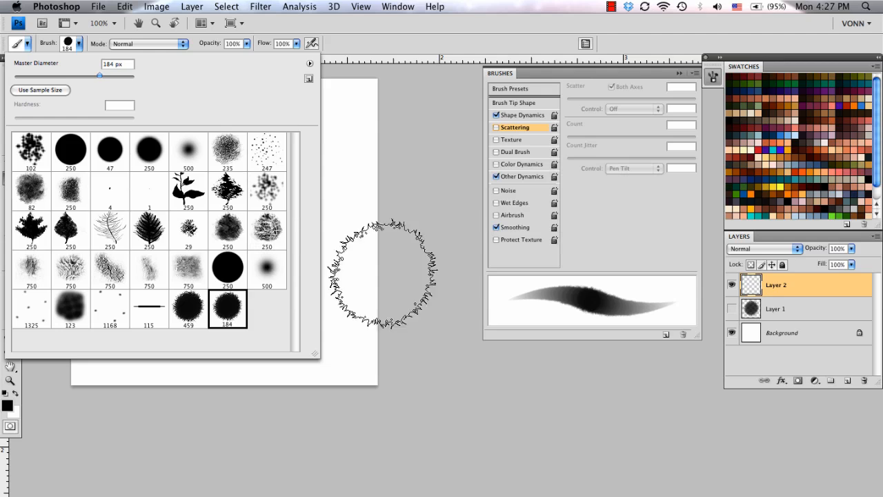
mouse_move(186, 238)
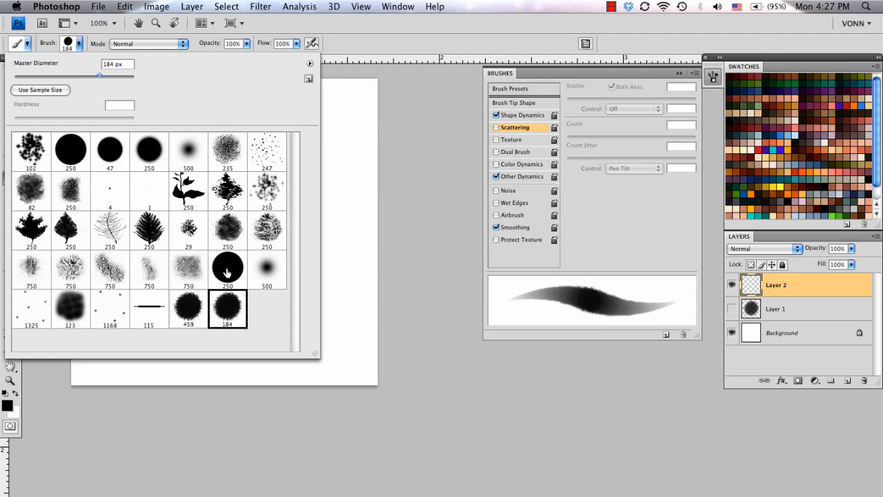
click(188, 308)
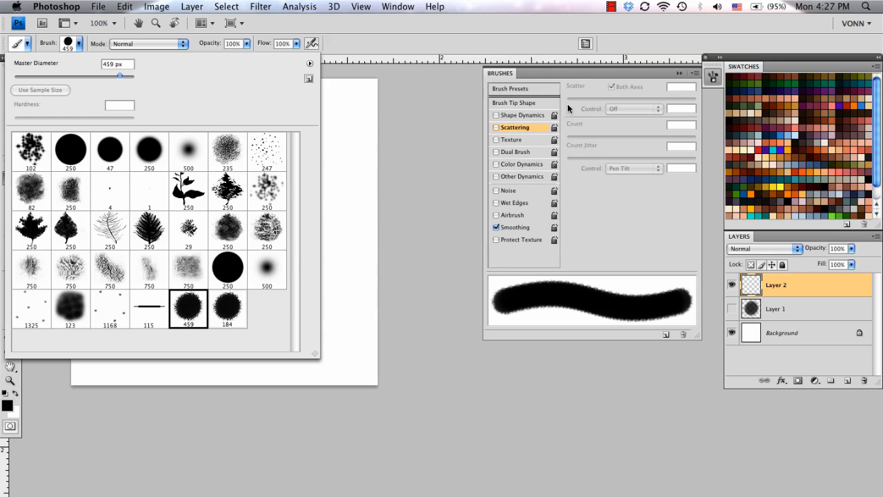
mouse_move(237, 318)
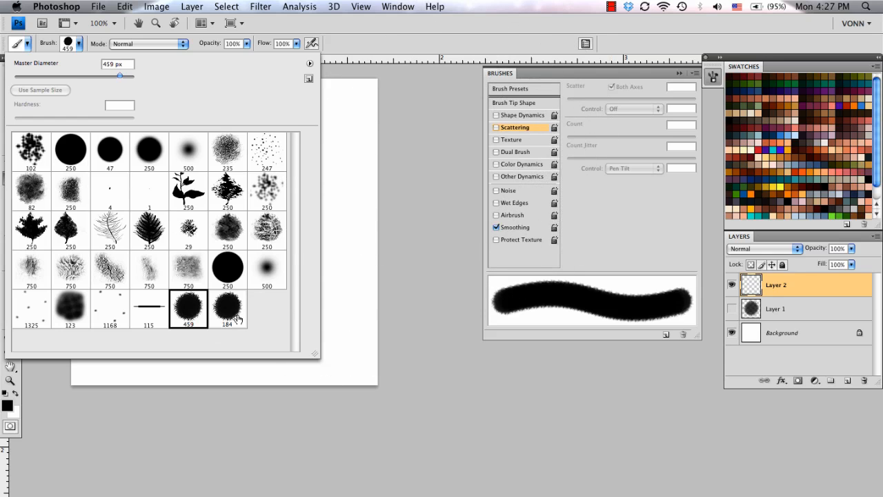
click(228, 307)
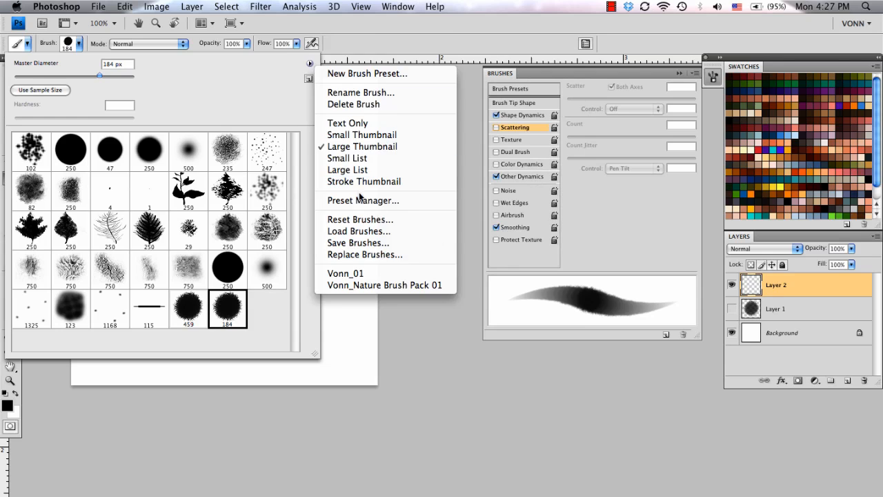
click(362, 200)
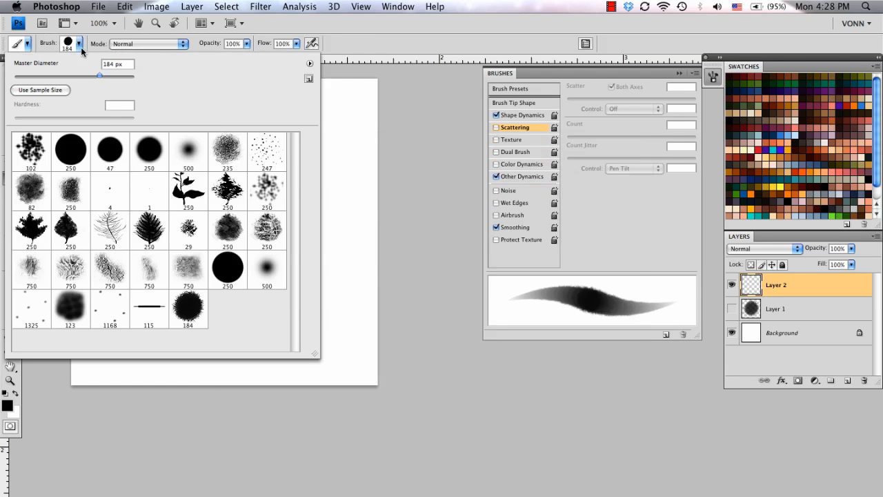
click(148, 308)
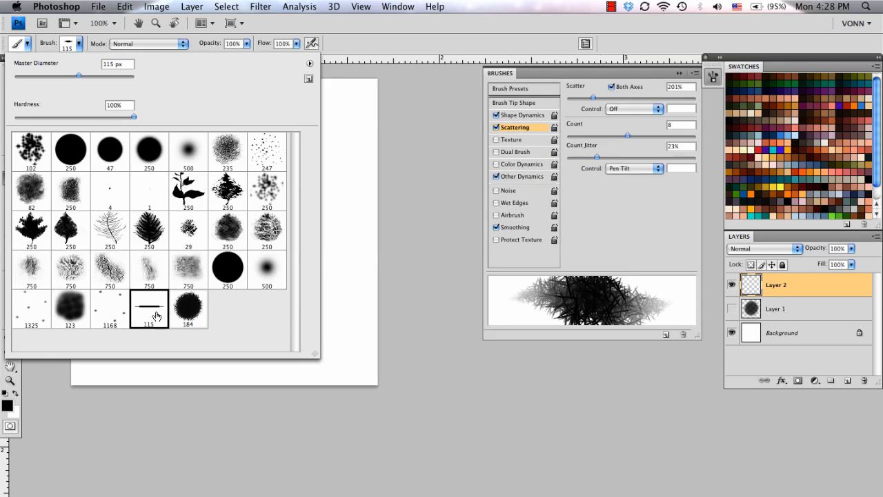
click(188, 308)
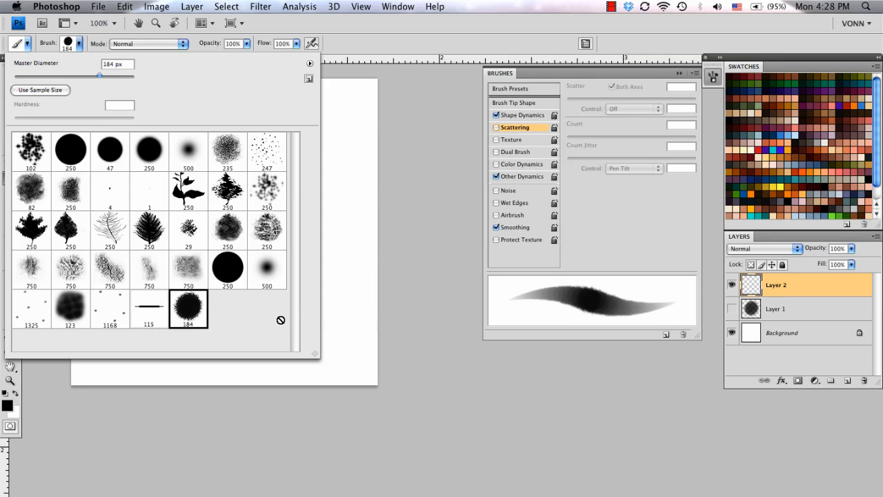
mouse_move(300, 135)
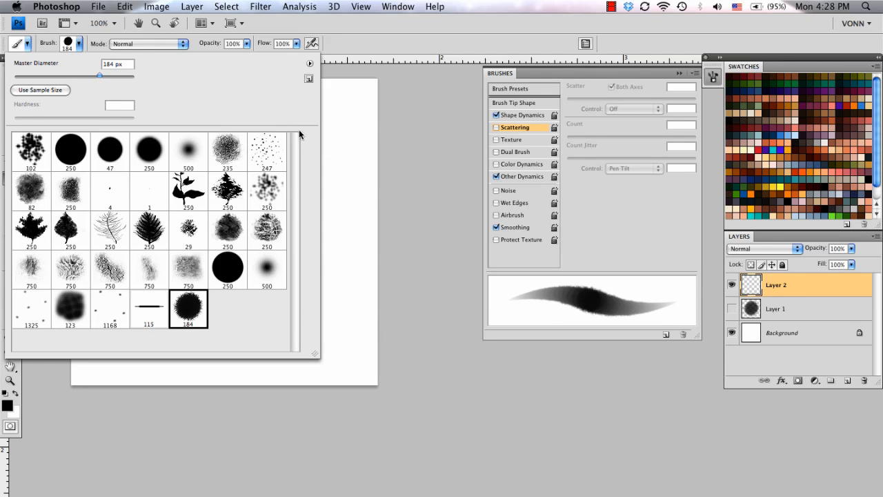
mouse_move(290, 33)
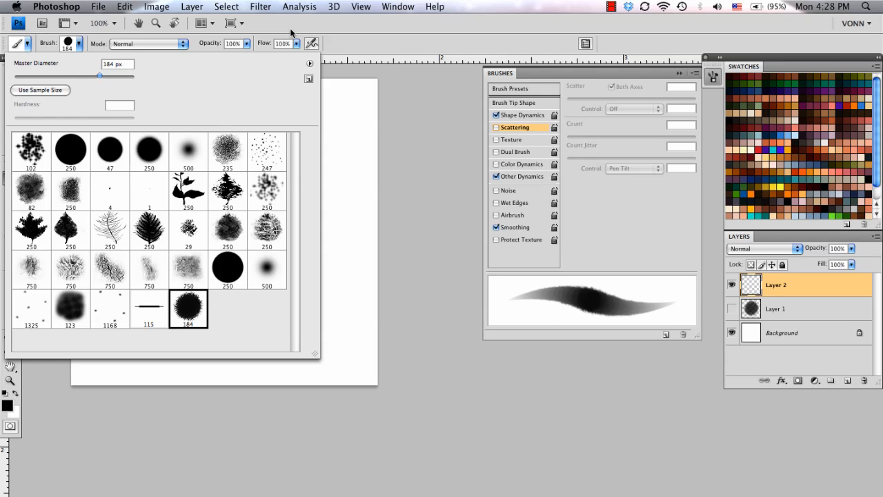
mouse_move(309, 72)
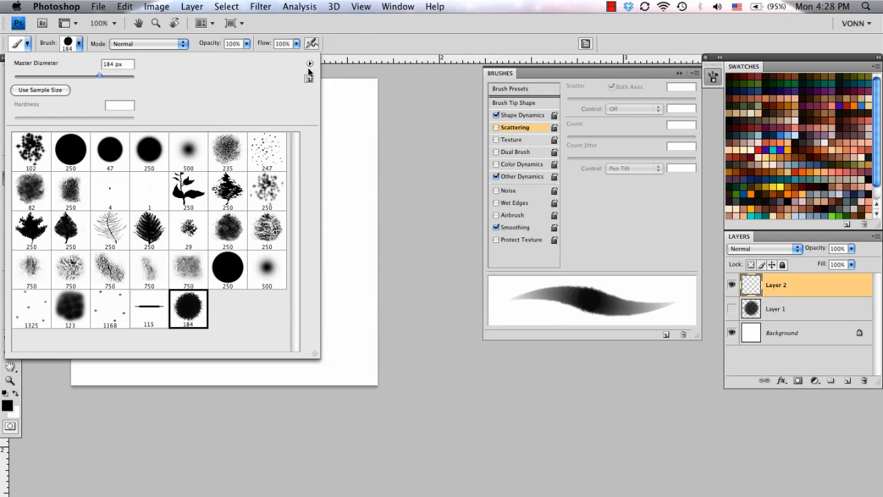
- Save the current brush set as January2012.abr on the Desktop
click(309, 63)
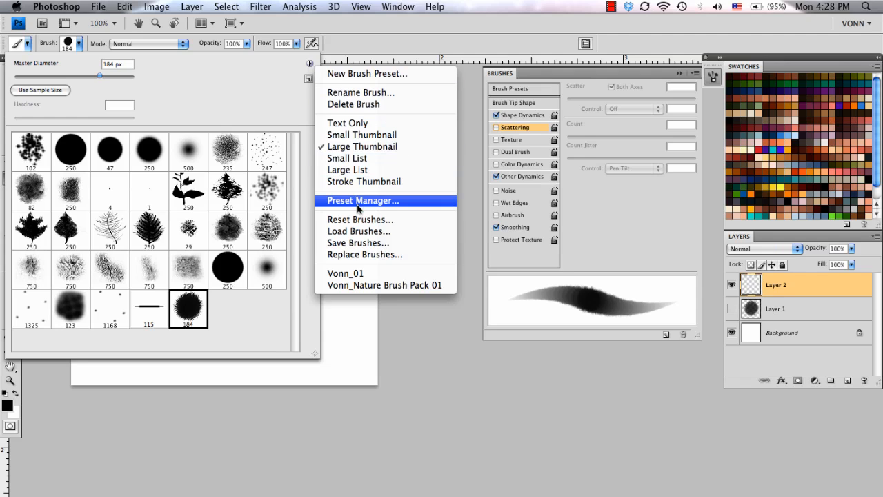
mouse_move(360, 219)
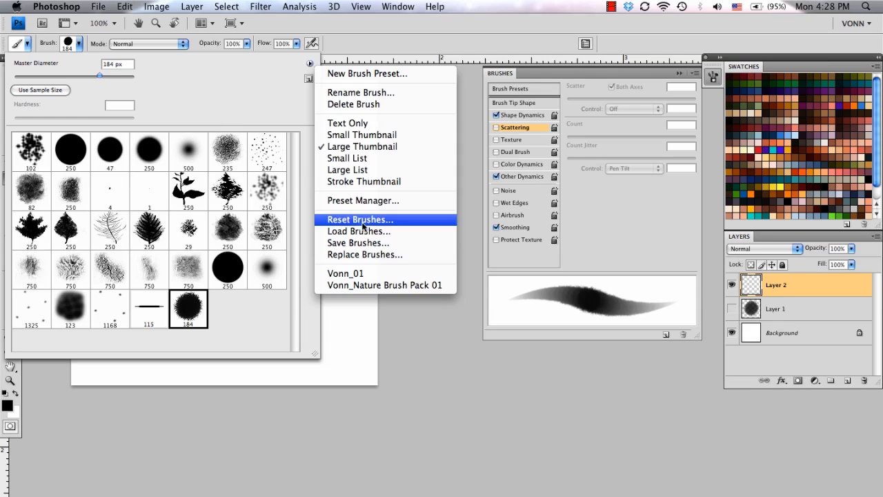
click(358, 242)
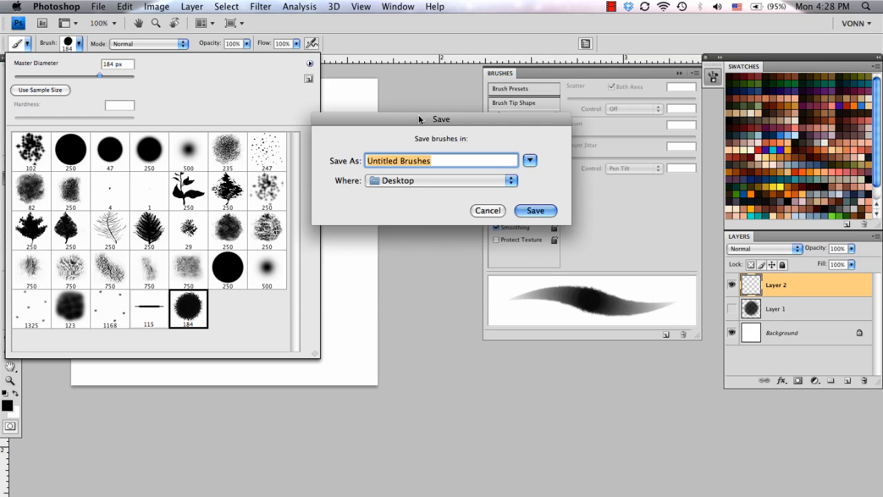
text(Janu)
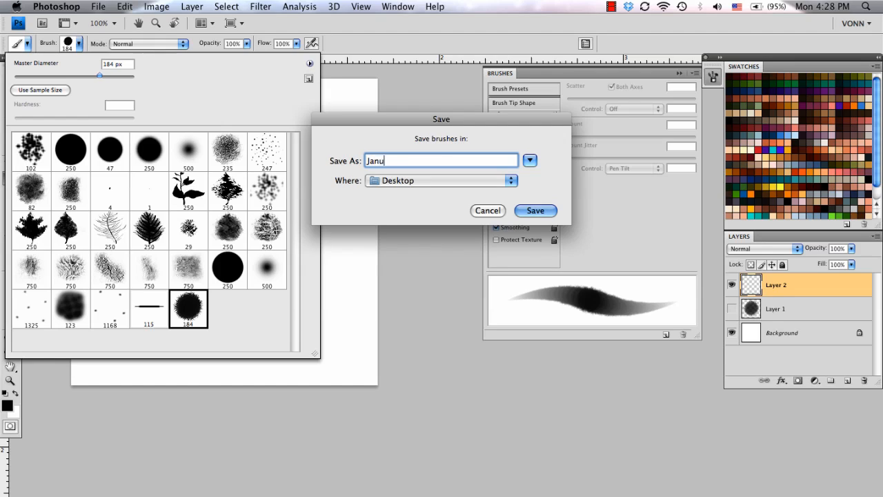
text(ary)
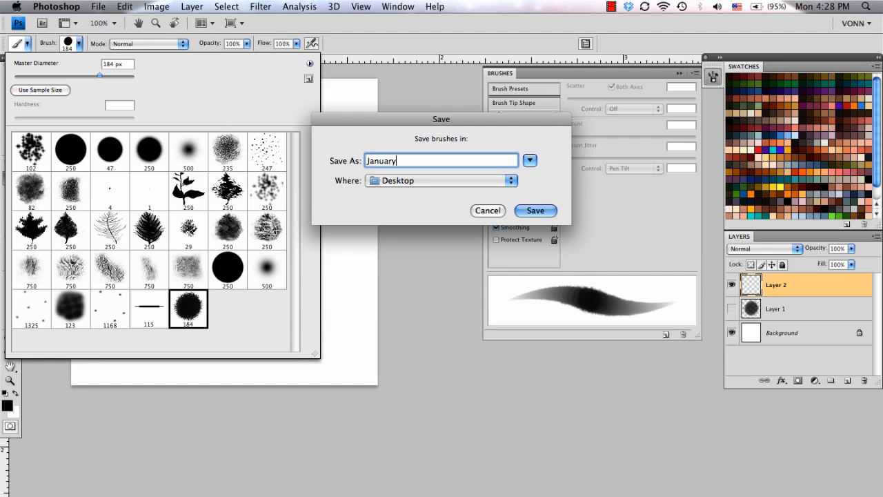
text(2012)
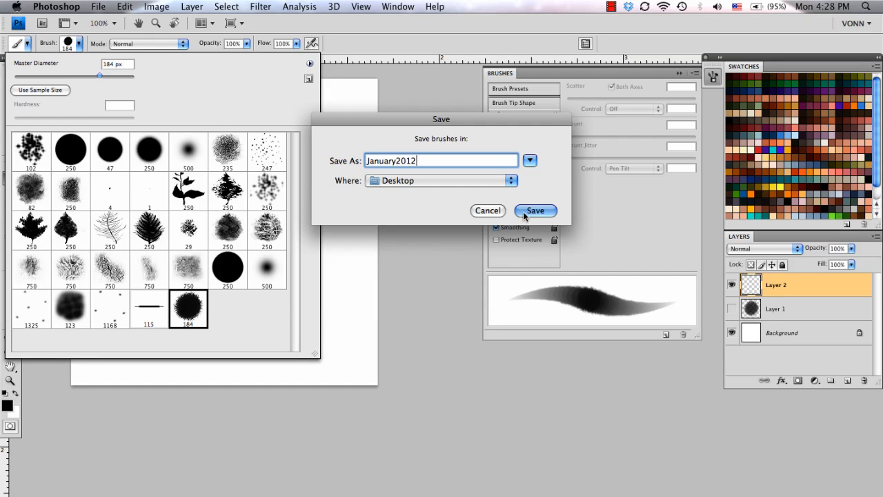
click(535, 210)
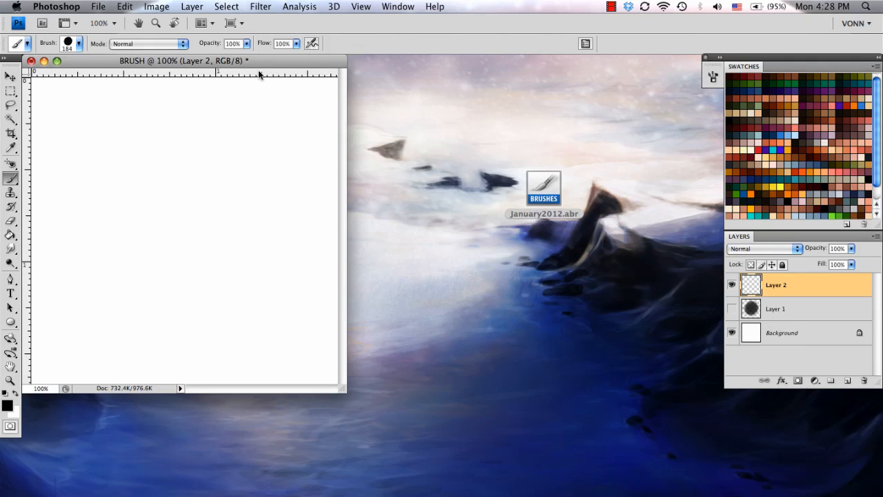
- Focus the BRUSH document and reopen the Brush Preset picker
click(98, 6)
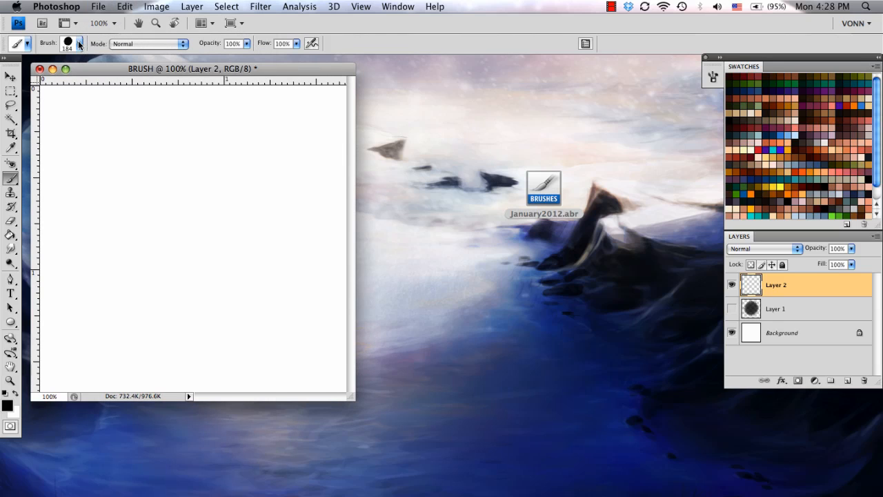
click(77, 42)
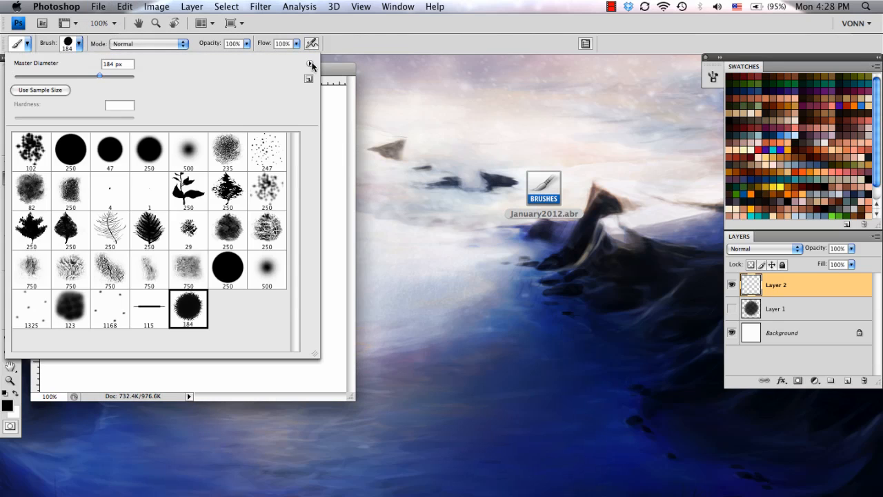
- Load January2012.abr from the Desktop and scroll the picker to check the appended brushes
click(310, 65)
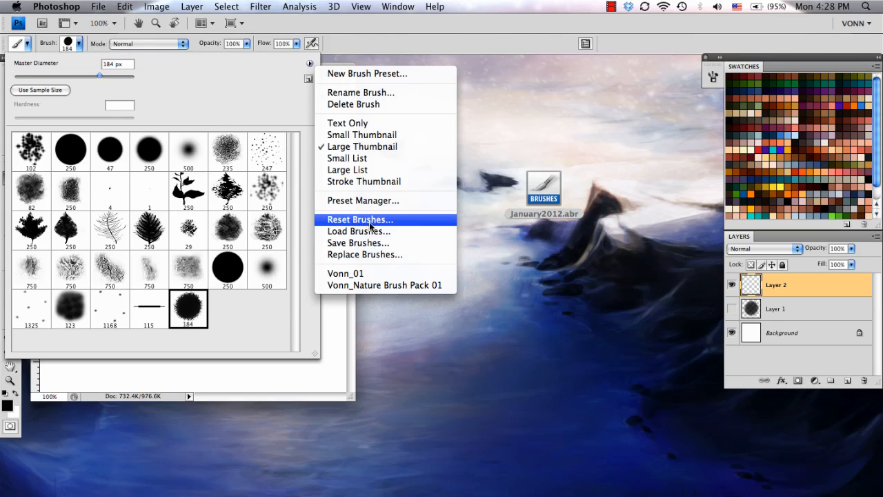
click(358, 230)
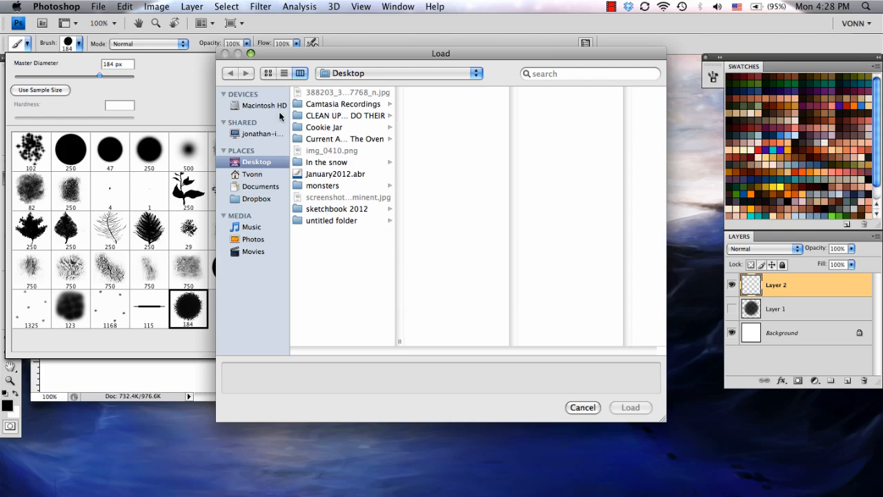
click(336, 174)
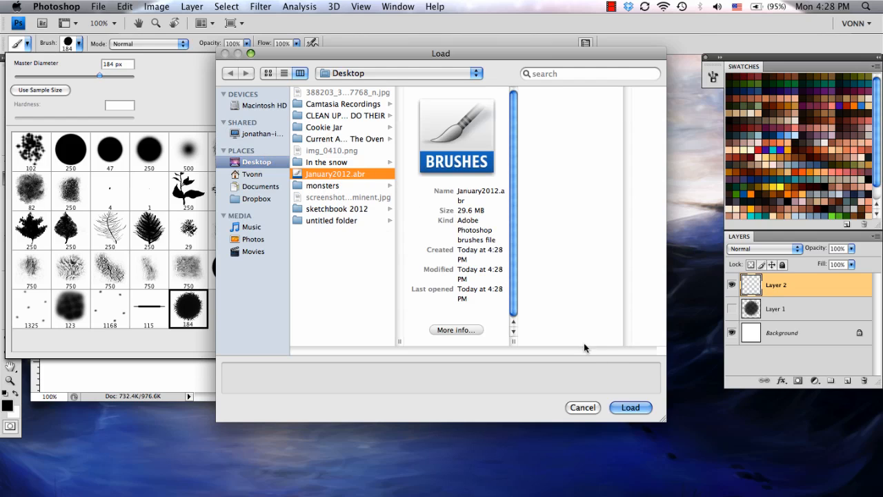
click(630, 407)
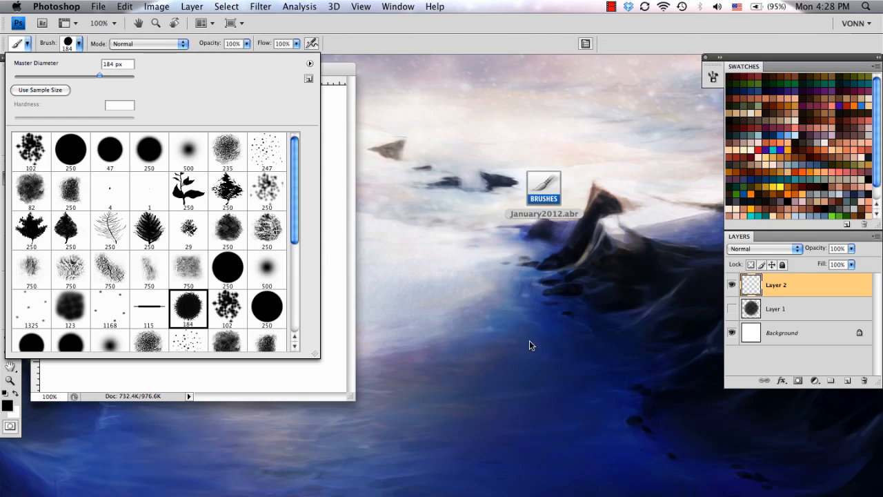
scroll(down, 3)
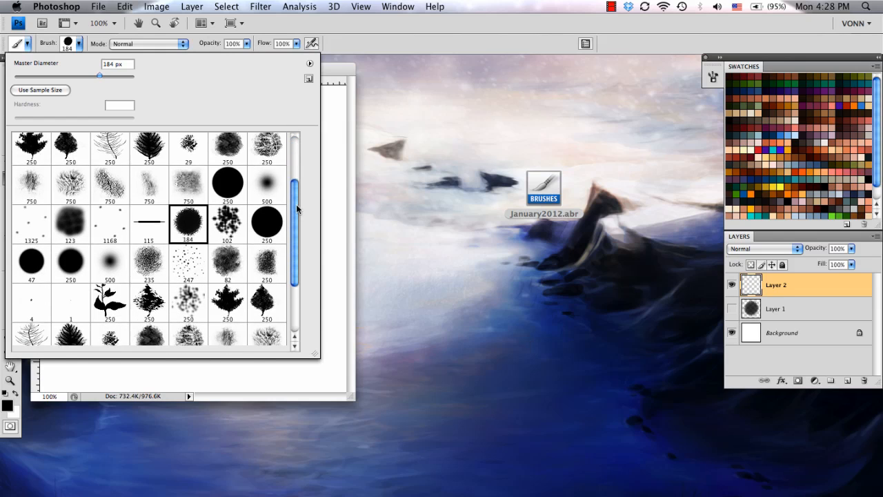
scroll(down, 3)
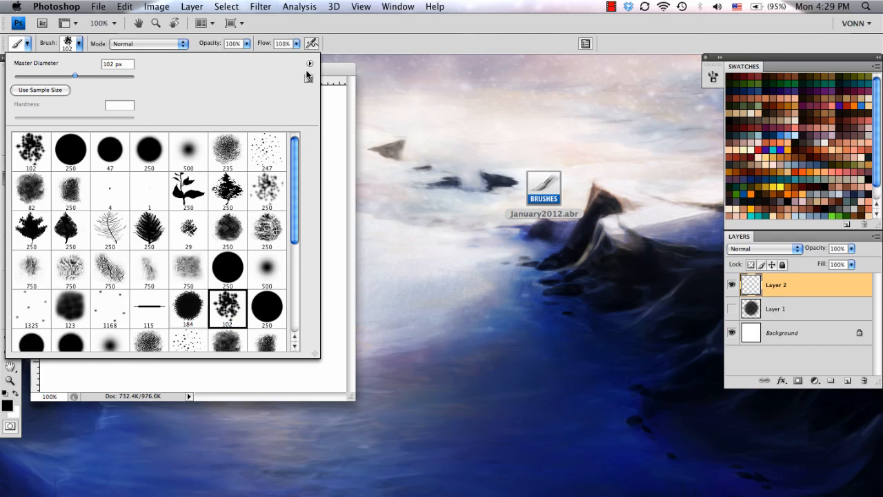
- Open the brush Preset Manager from the picker flyout, review the brushes, and close it
click(309, 63)
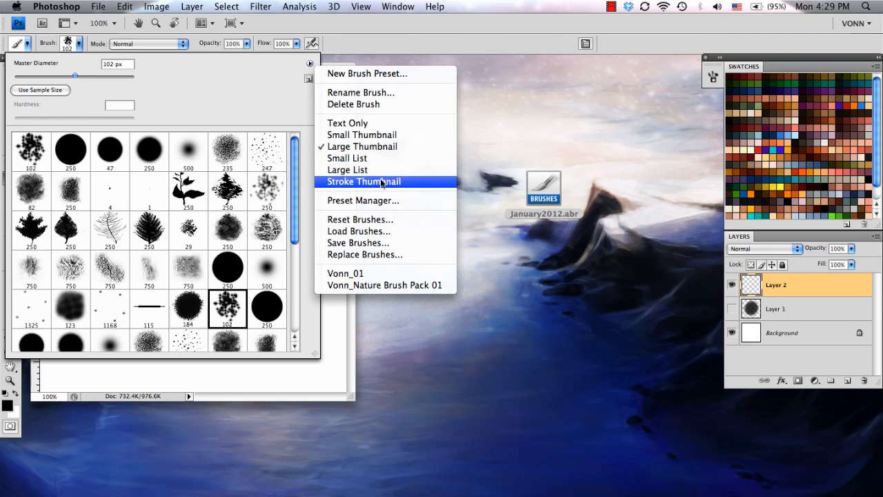
mouse_move(347, 122)
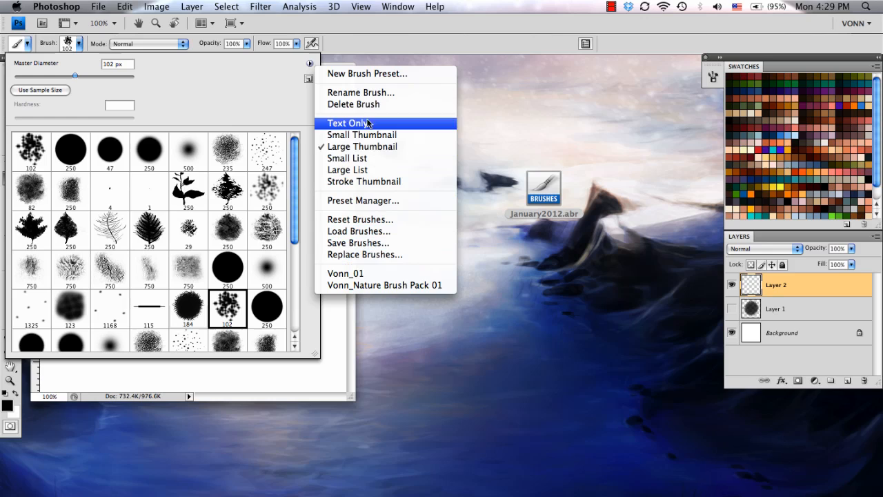
click(363, 200)
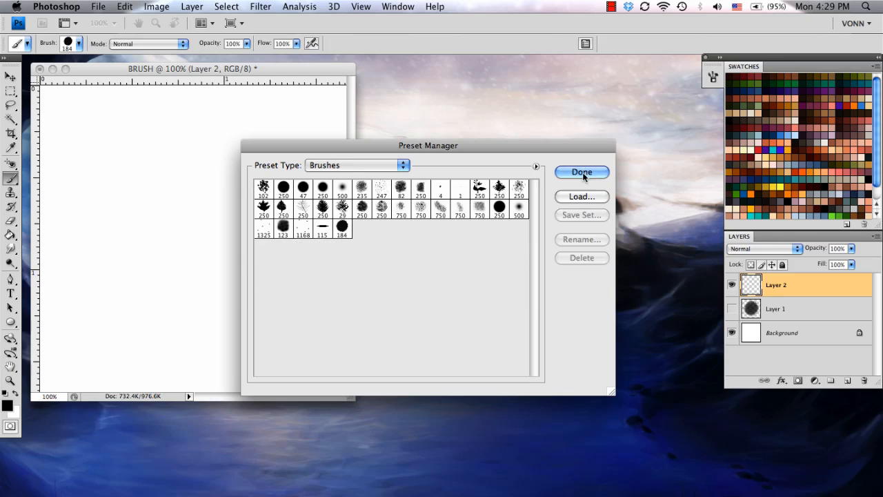
click(581, 171)
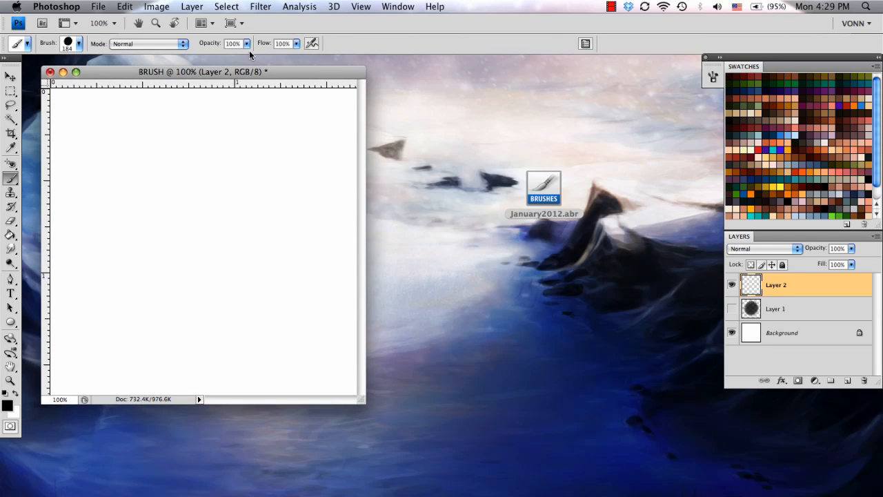